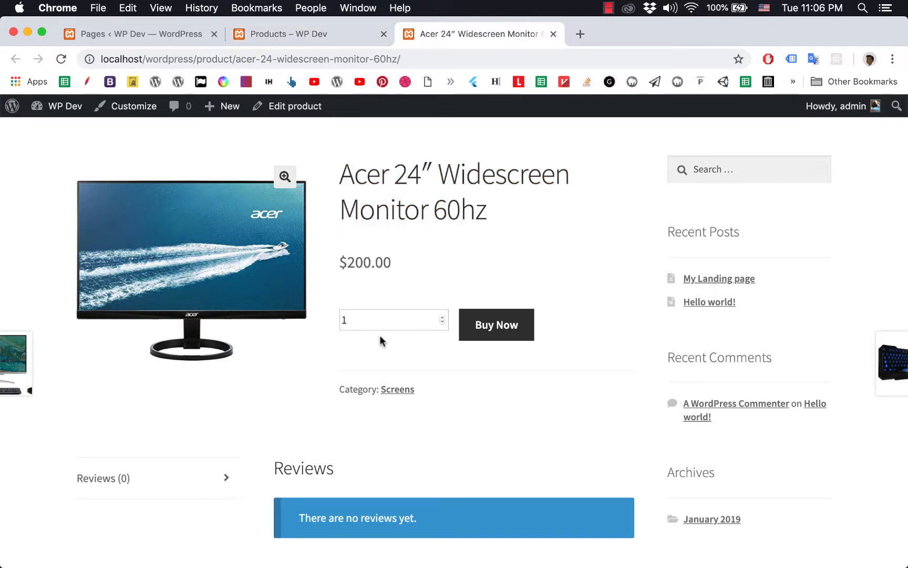
mouse_move(481, 340)
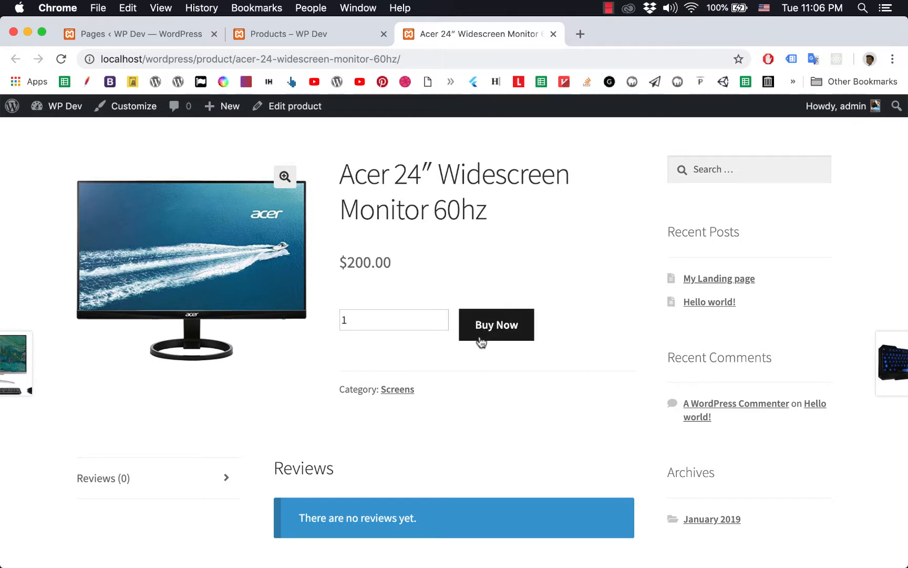
mouse_move(492, 339)
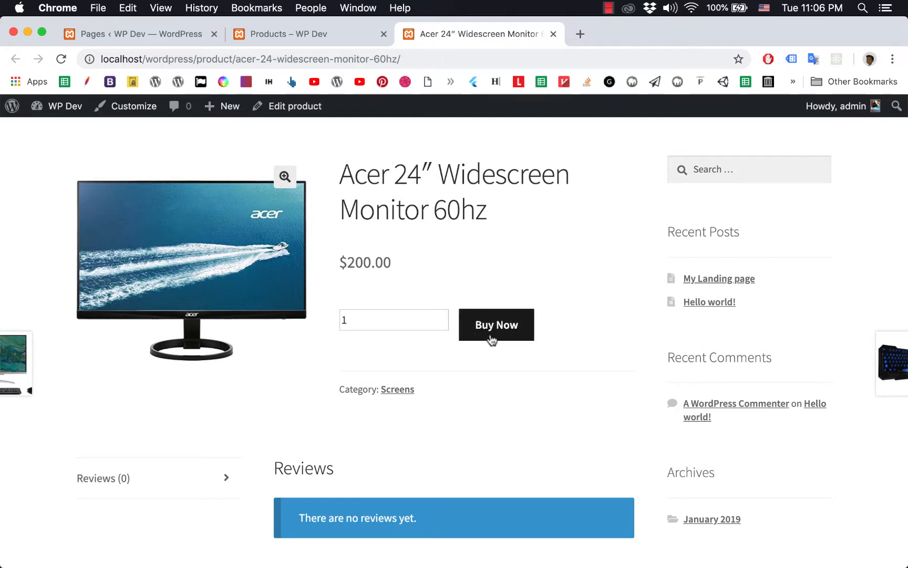
mouse_move(503, 340)
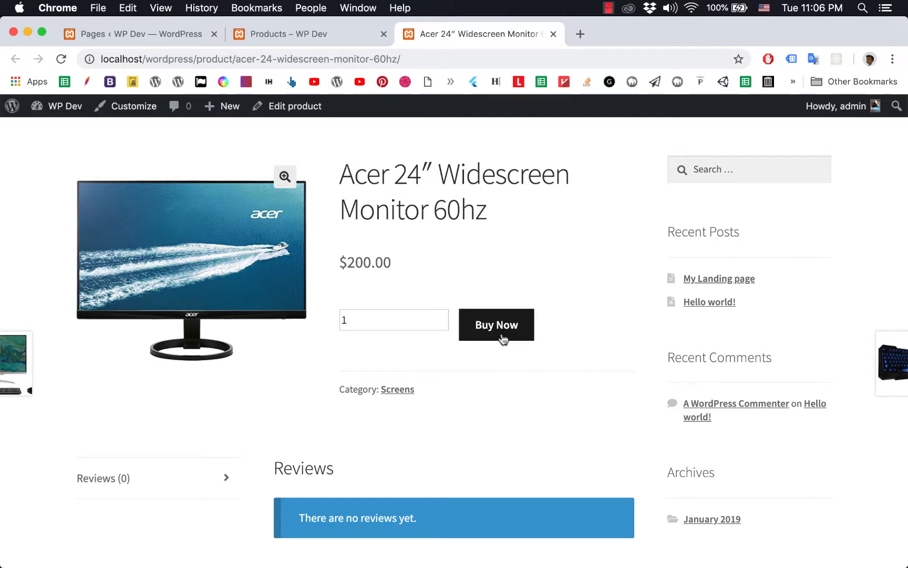
Step: Point out the quantity field on the Acer monitor product page
left_click(393, 320)
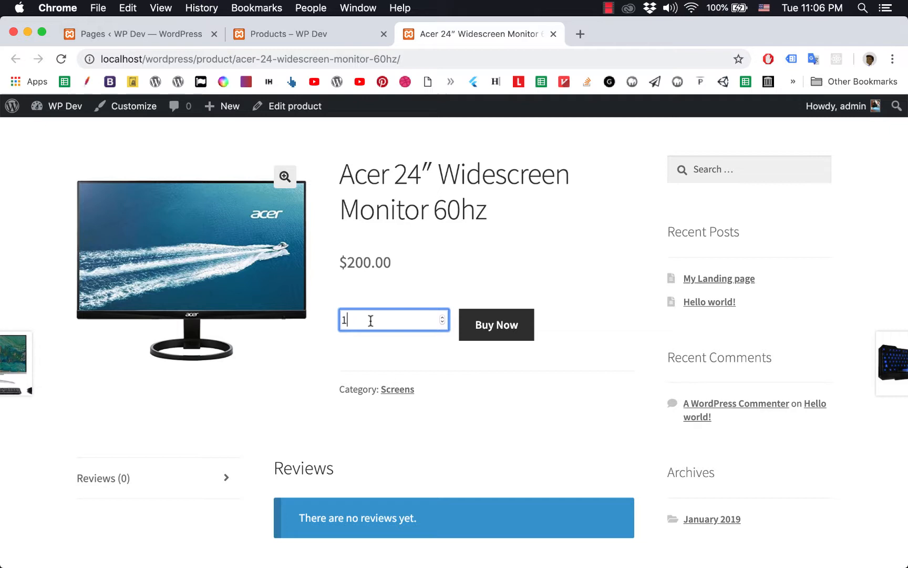
mouse_move(393, 319)
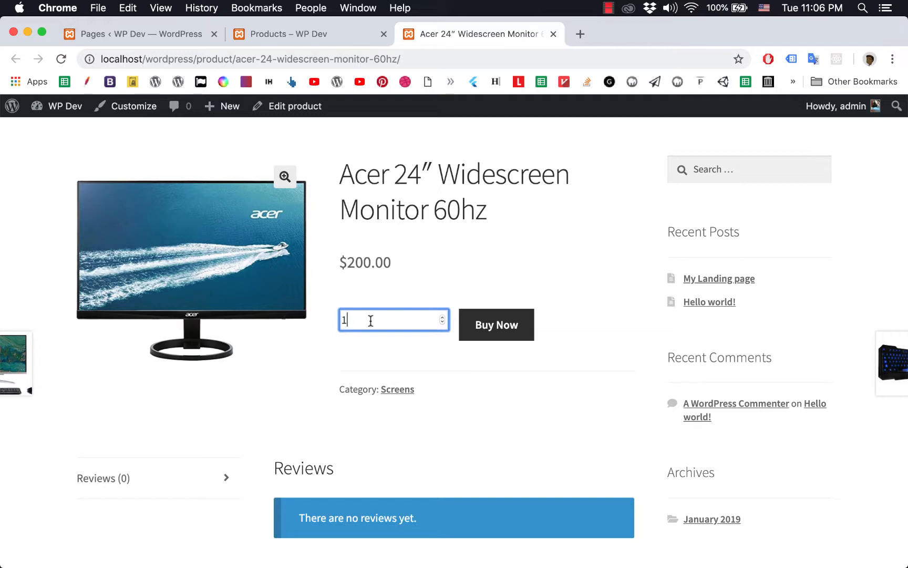
mouse_move(462, 331)
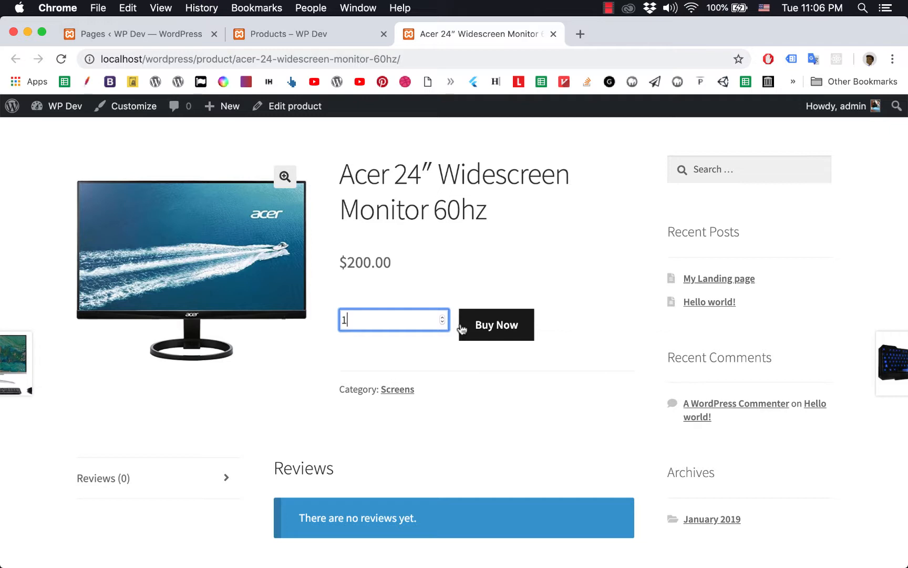
mouse_move(338, 332)
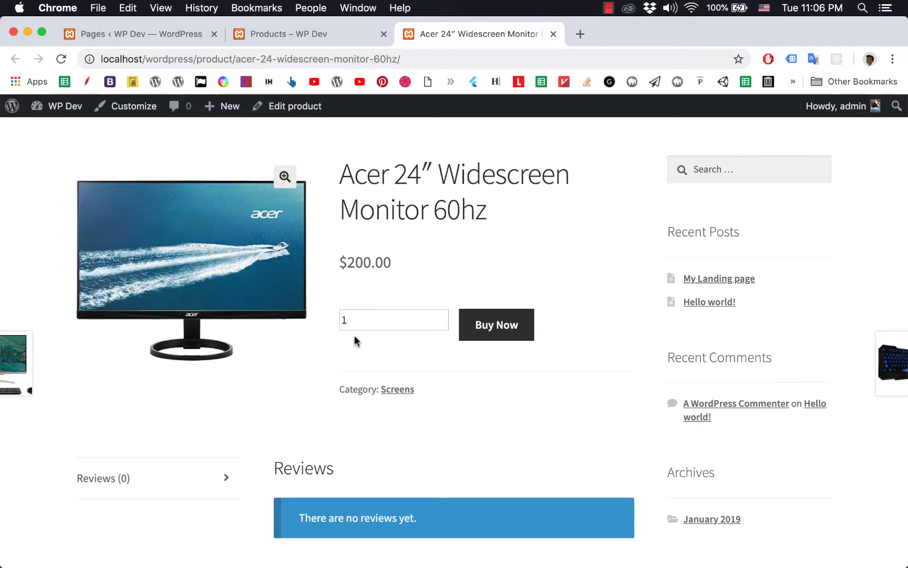
mouse_move(336, 320)
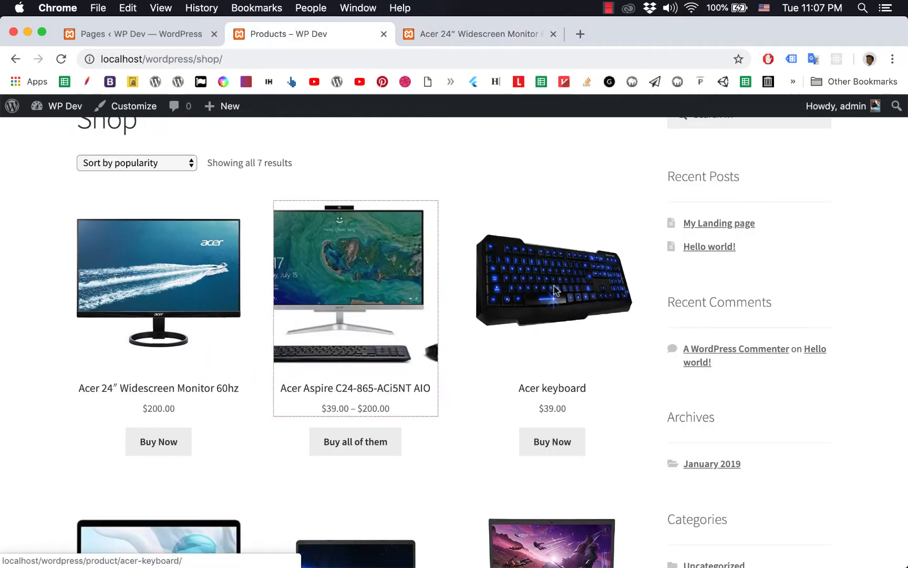
Step: View the Acer keyboard product ($39) in a separate tab, then close it to return to the monitor page
right_click(551, 287)
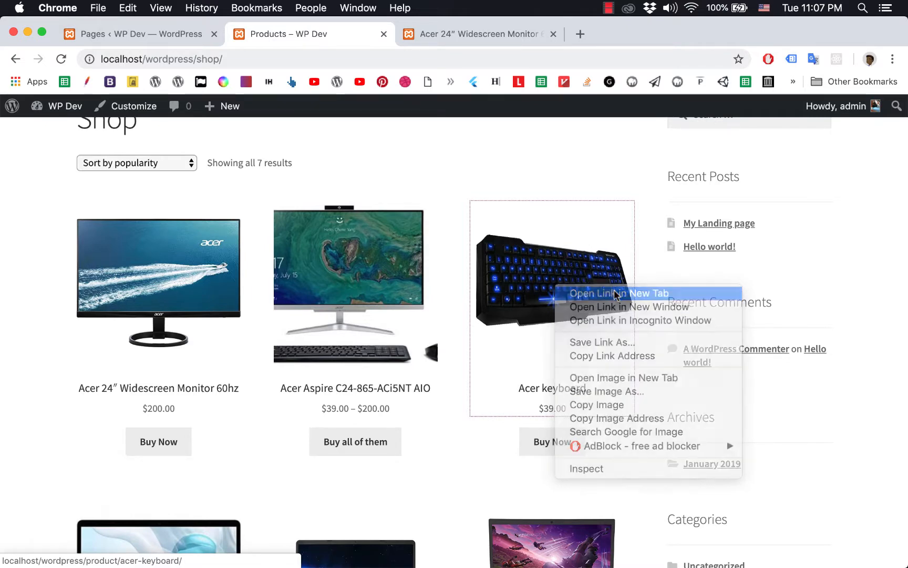
left_click(617, 293)
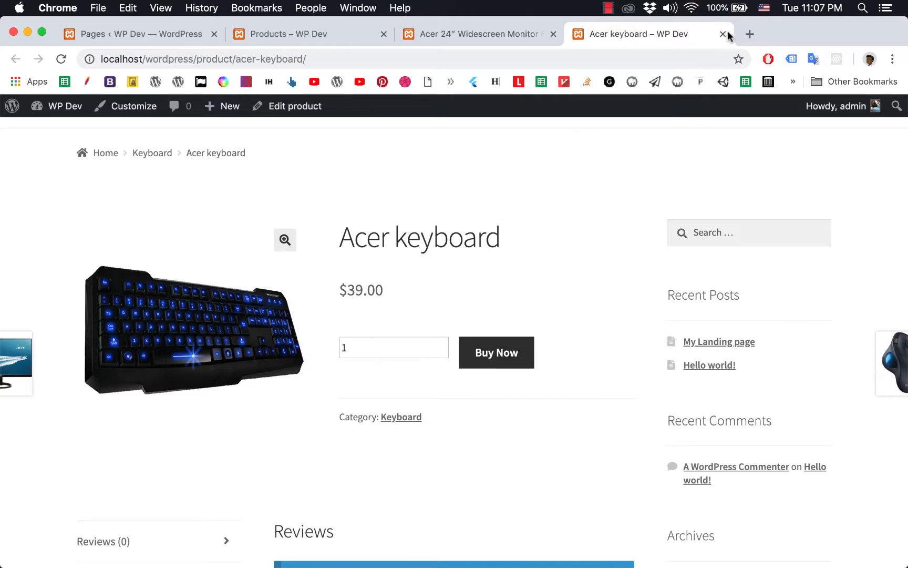
left_click(723, 34)
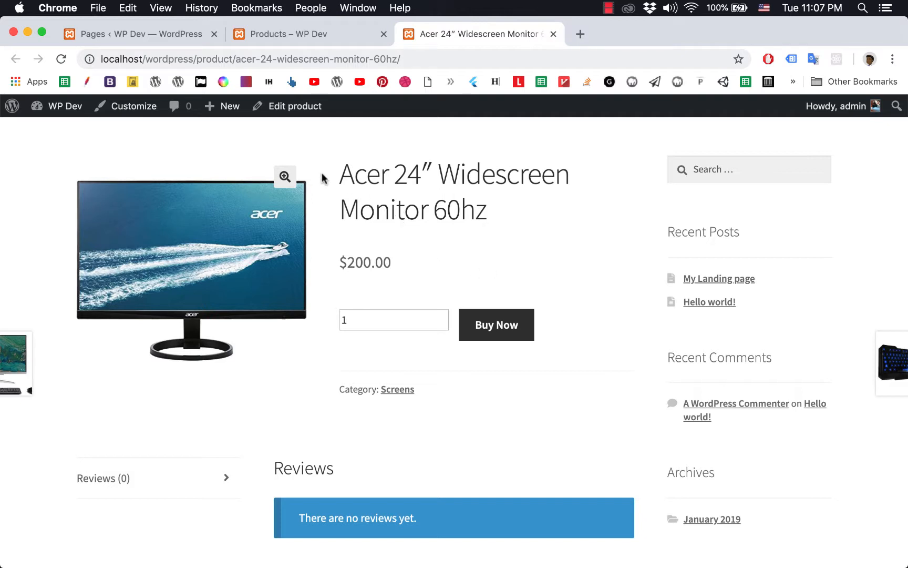
mouse_move(367, 210)
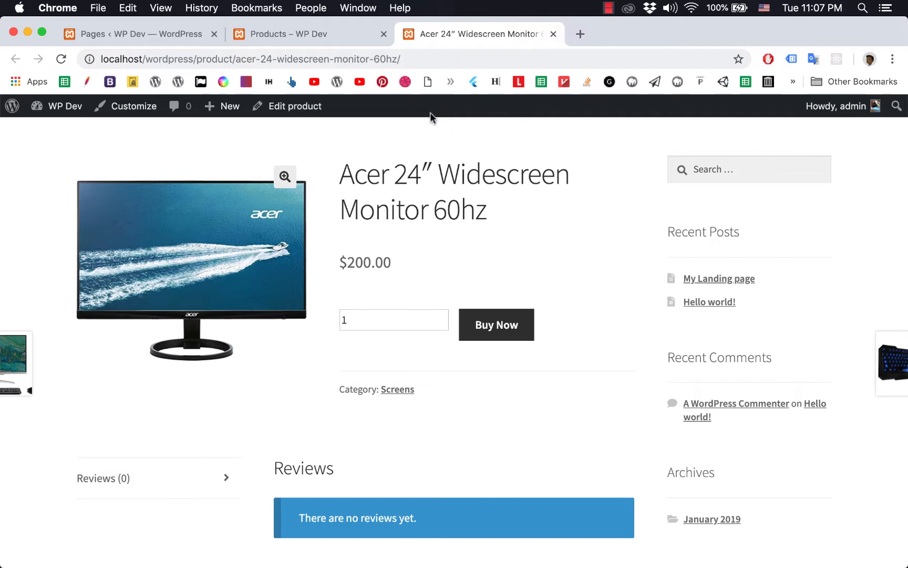
mouse_move(273, 133)
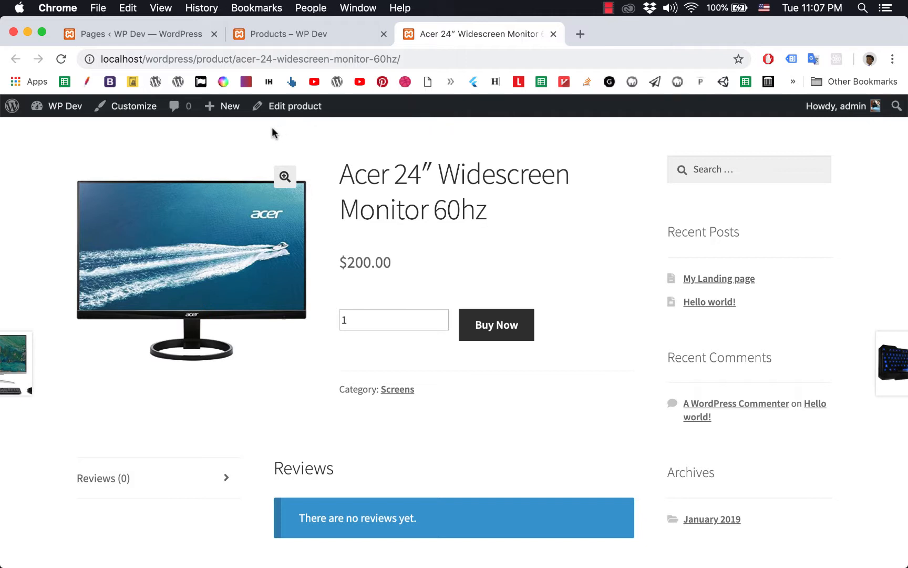
mouse_move(285, 106)
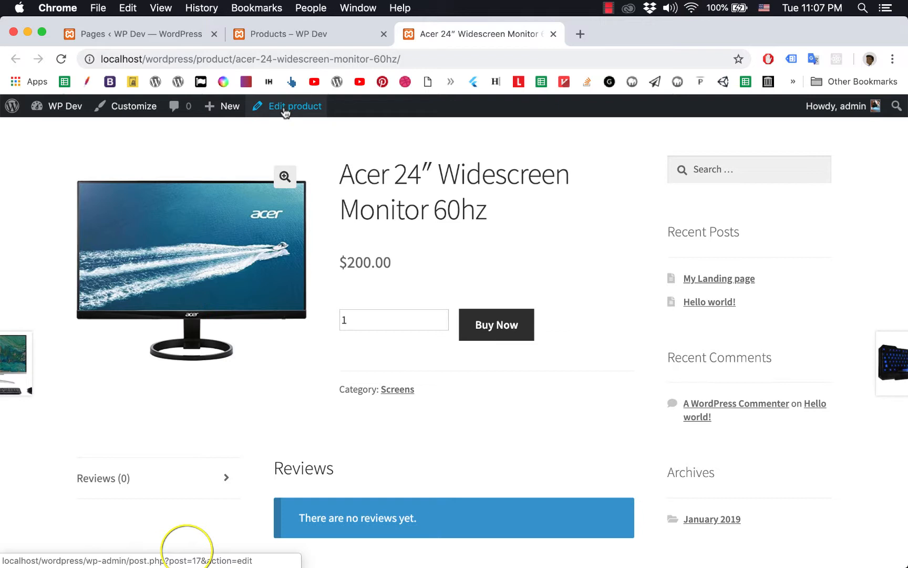
mouse_move(312, 153)
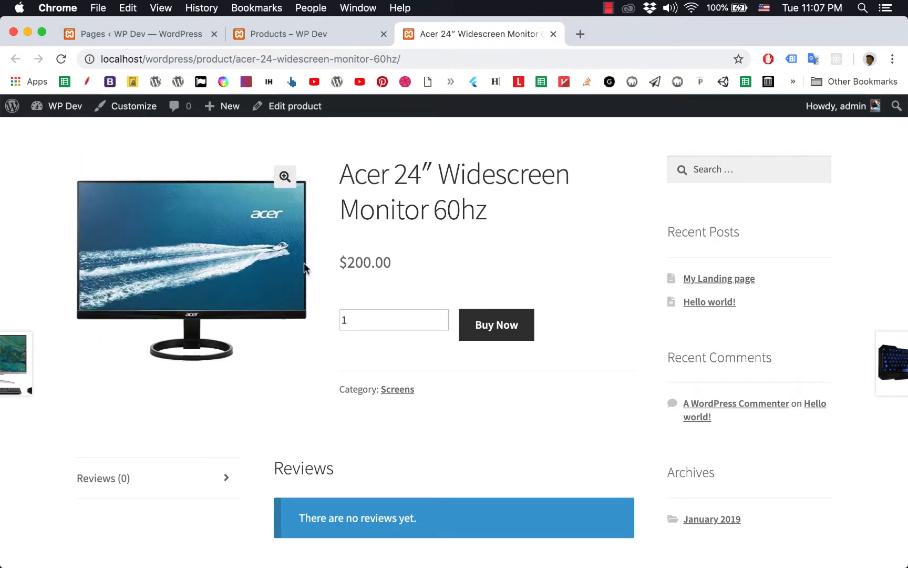
mouse_move(383, 234)
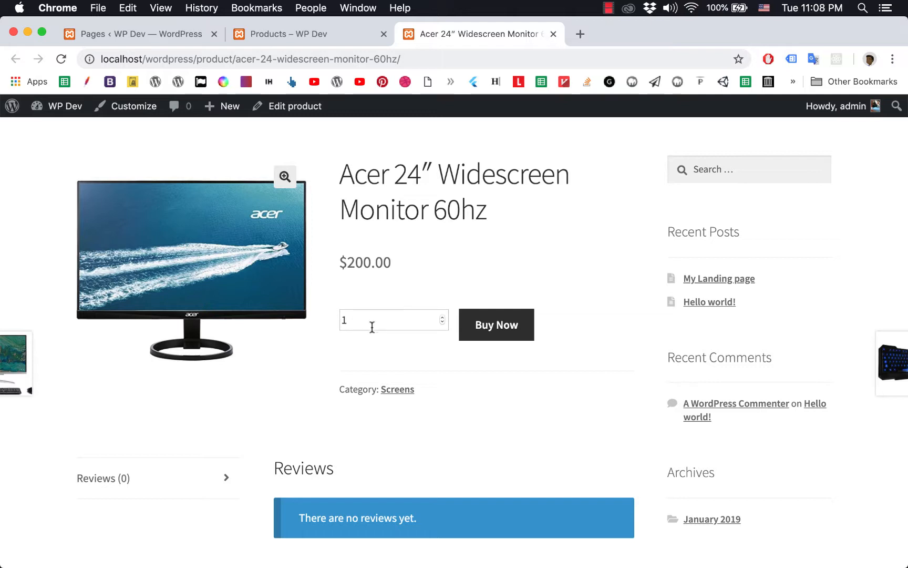
mouse_move(381, 318)
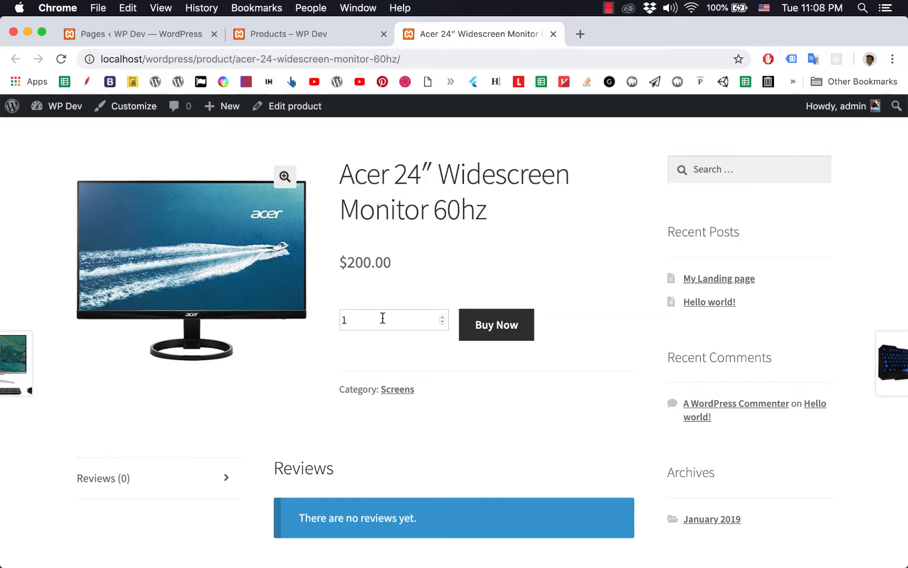
left_click(388, 319)
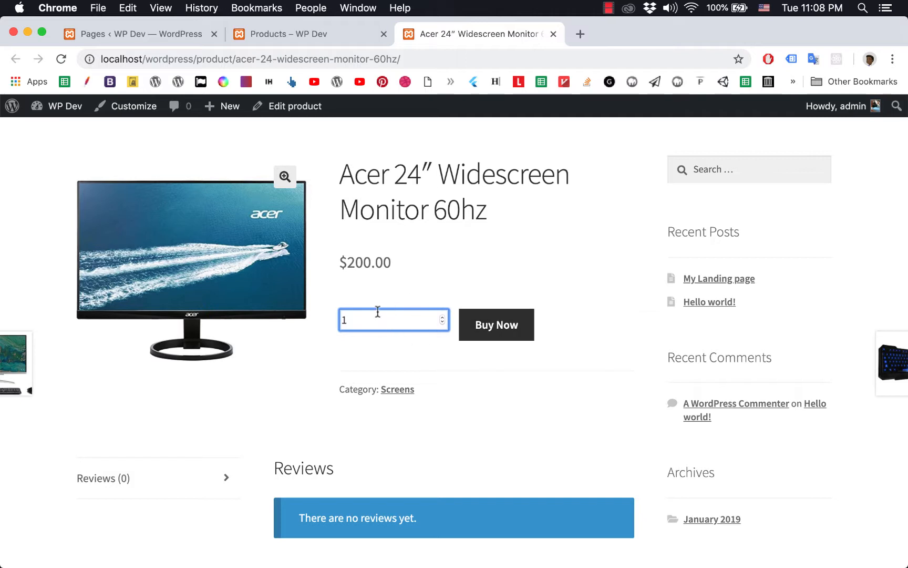
mouse_move(393, 315)
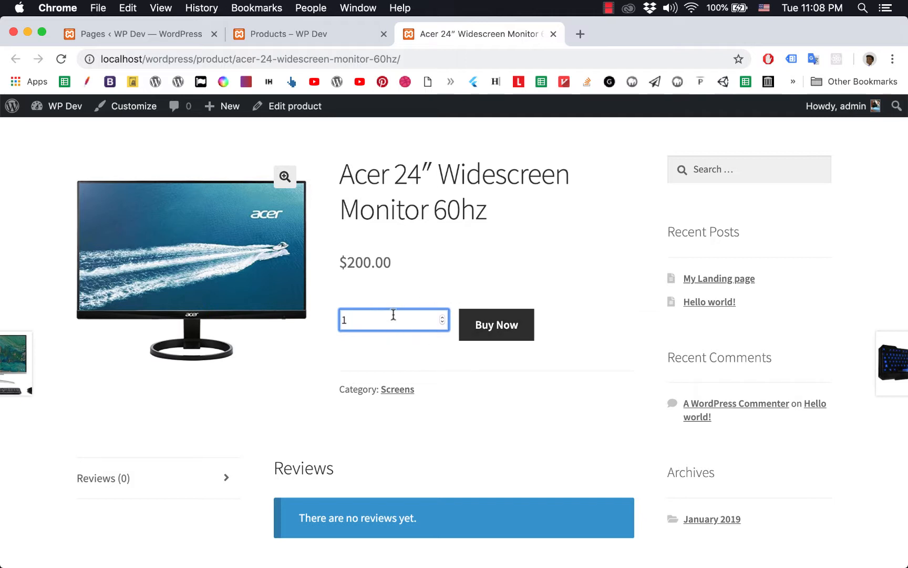
mouse_move(484, 334)
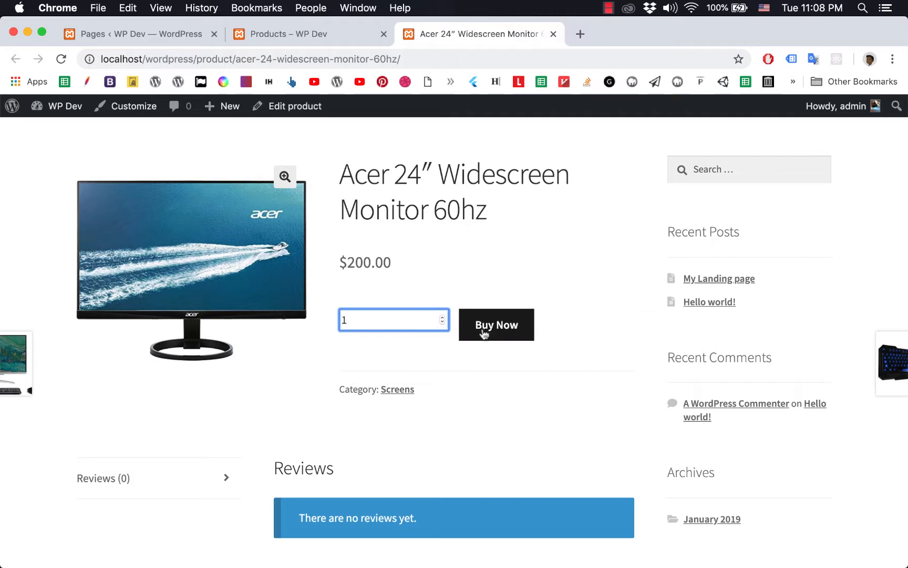
Step: Inspect the Buy Now button's markup in Chrome DevTools' Elements panel
right_click(393, 320)
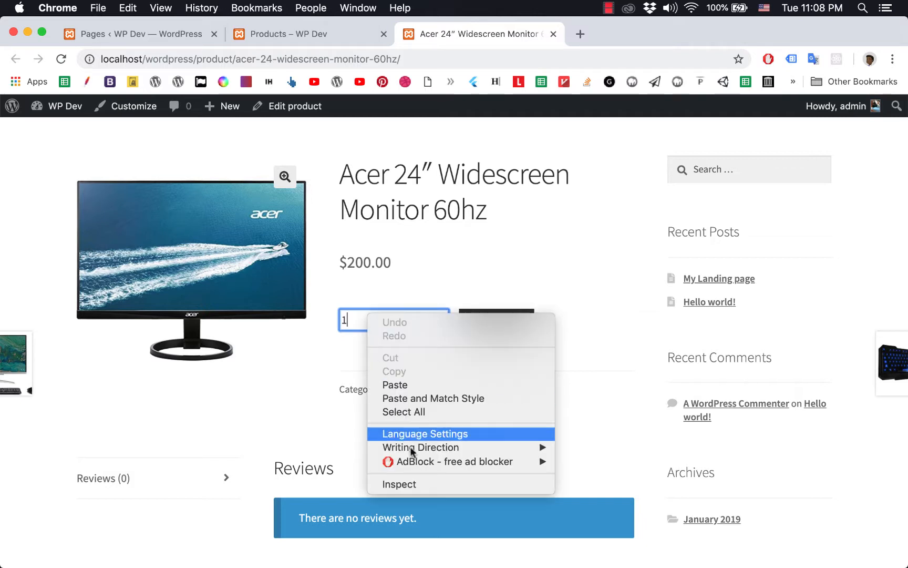
left_click(376, 320)
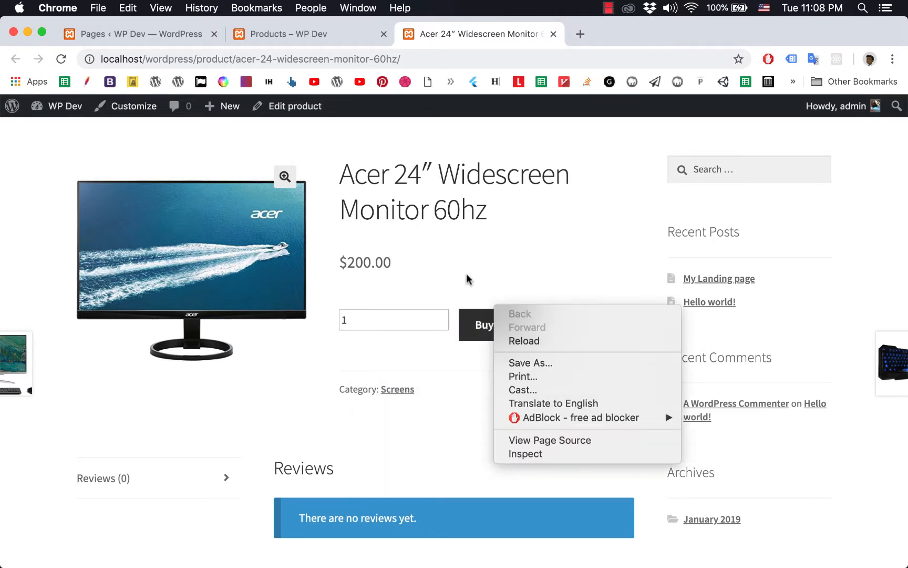
mouse_move(520, 460)
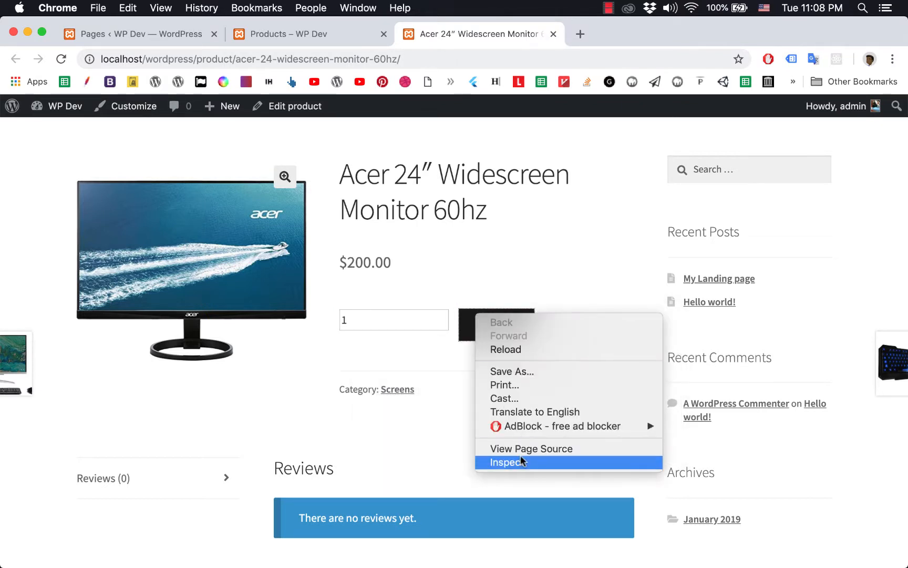
left_click(506, 462)
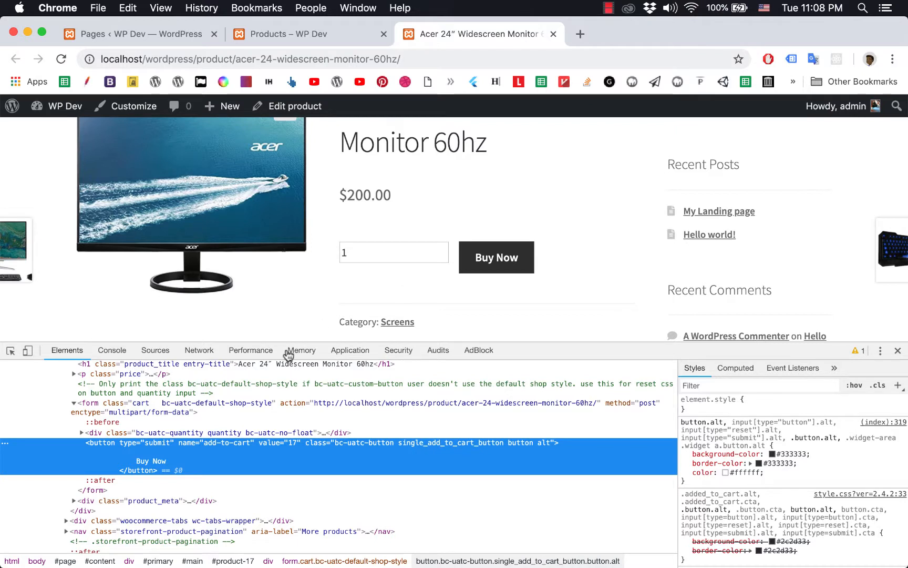
mouse_move(496, 257)
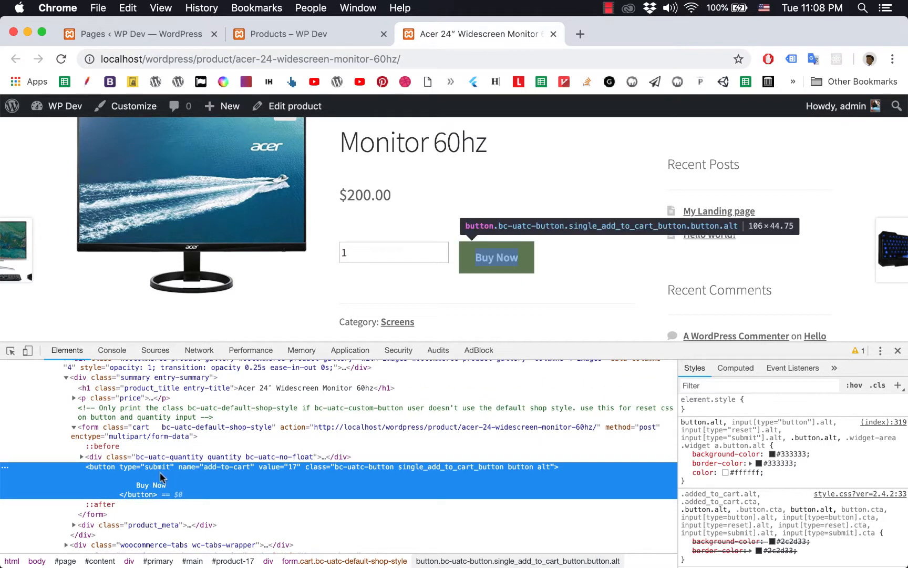
mouse_move(112, 479)
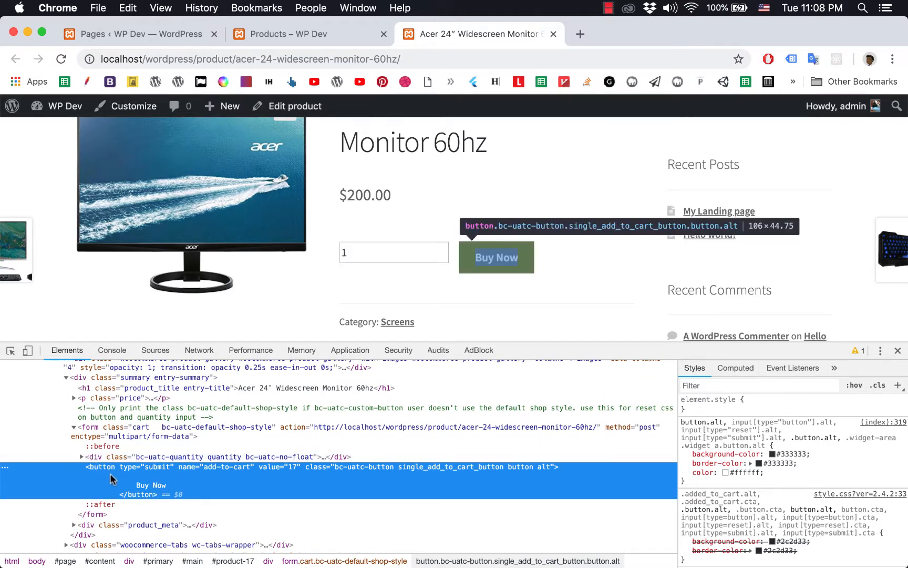
mouse_move(133, 481)
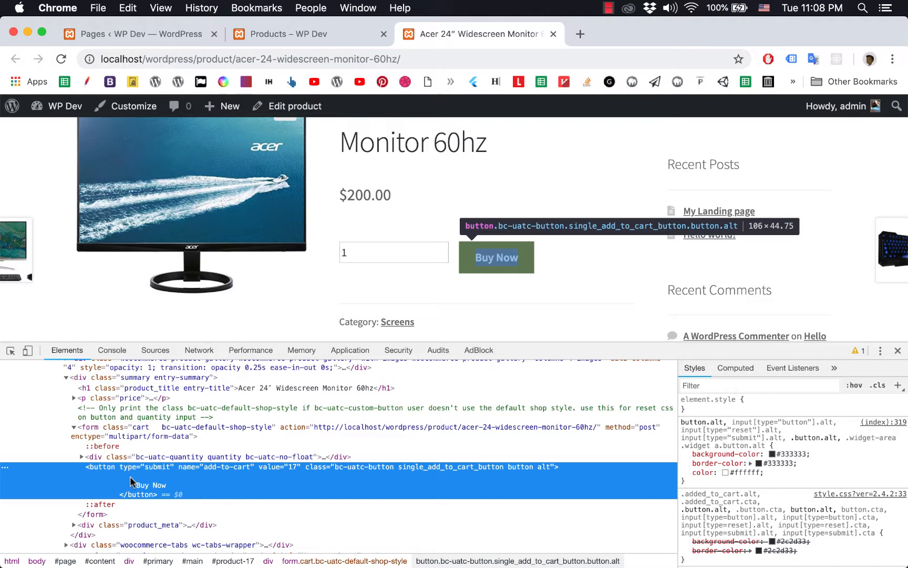
mouse_move(106, 473)
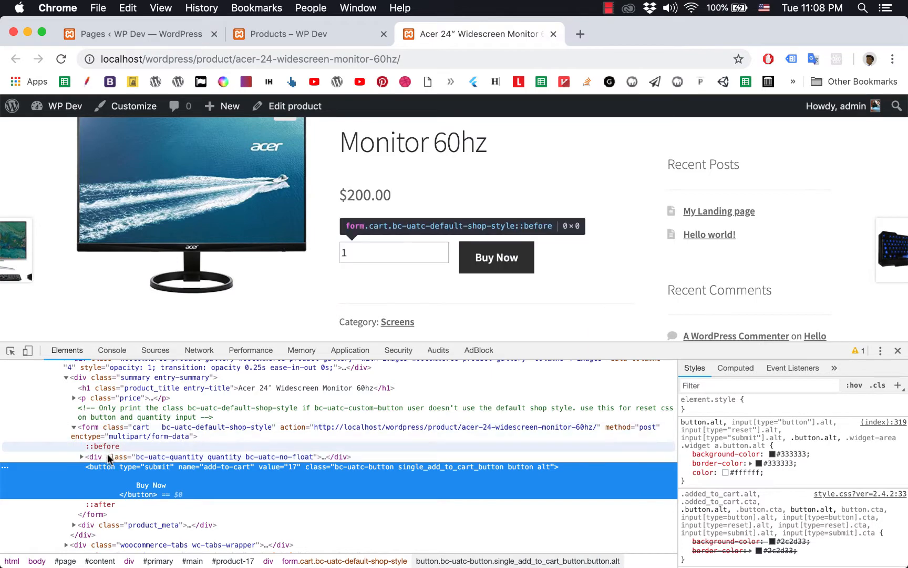
mouse_move(146, 427)
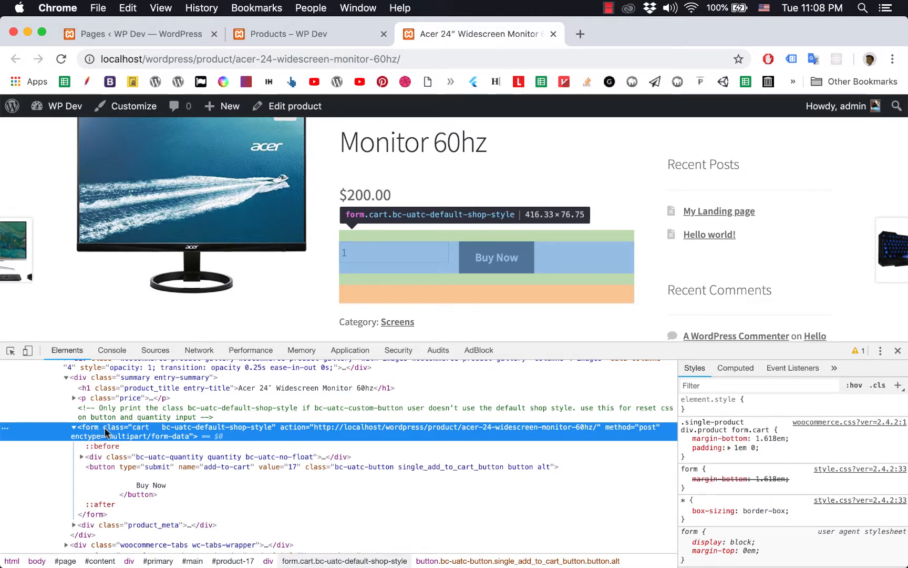
mouse_move(135, 430)
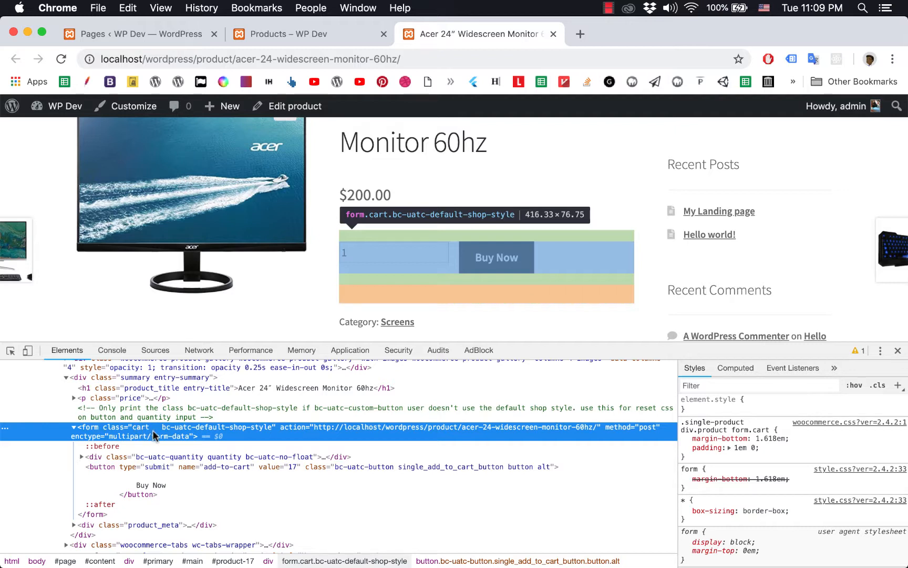
mouse_move(142, 436)
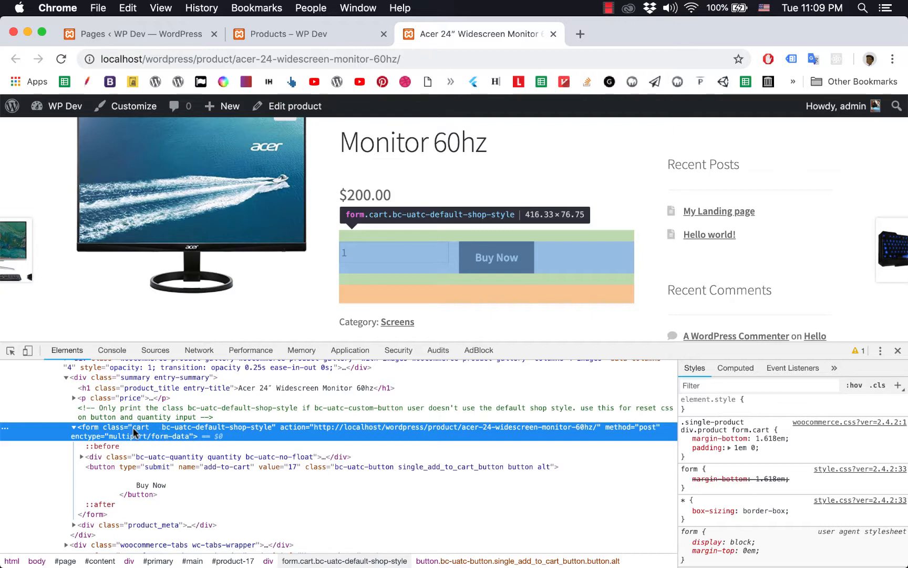
mouse_move(190, 441)
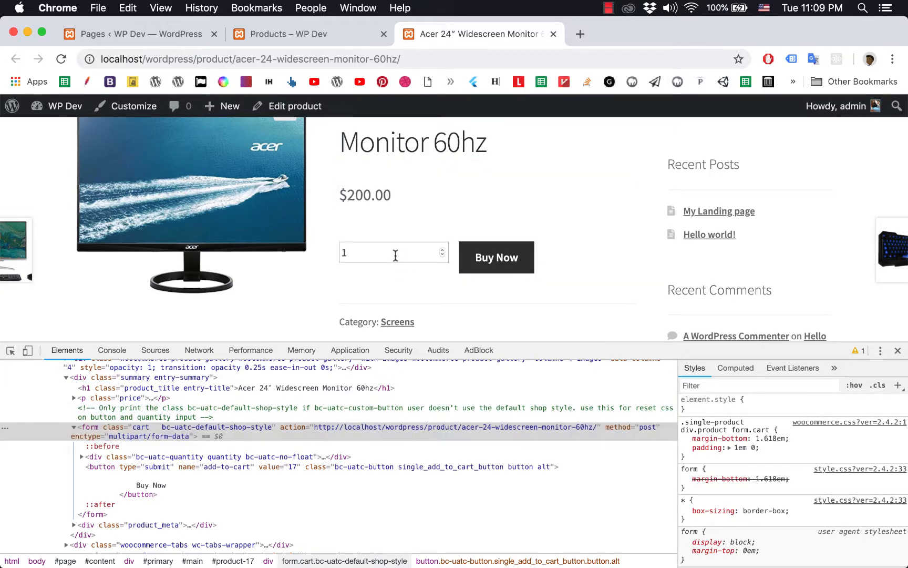
left_click(388, 253)
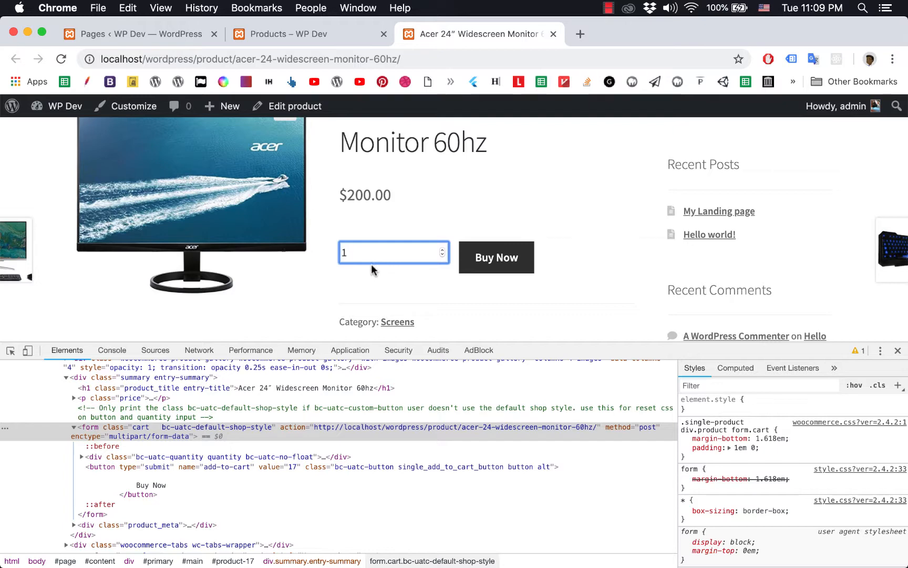
mouse_move(378, 245)
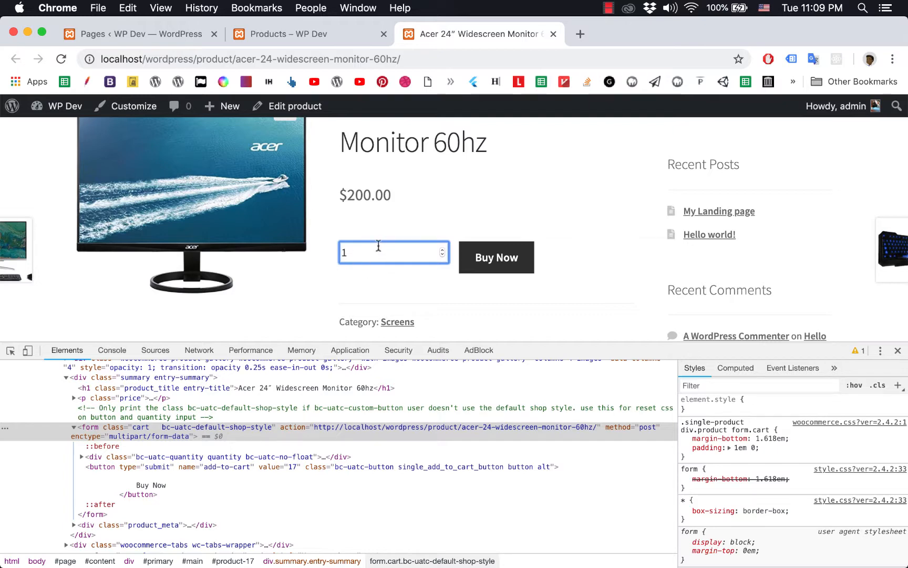
mouse_move(396, 258)
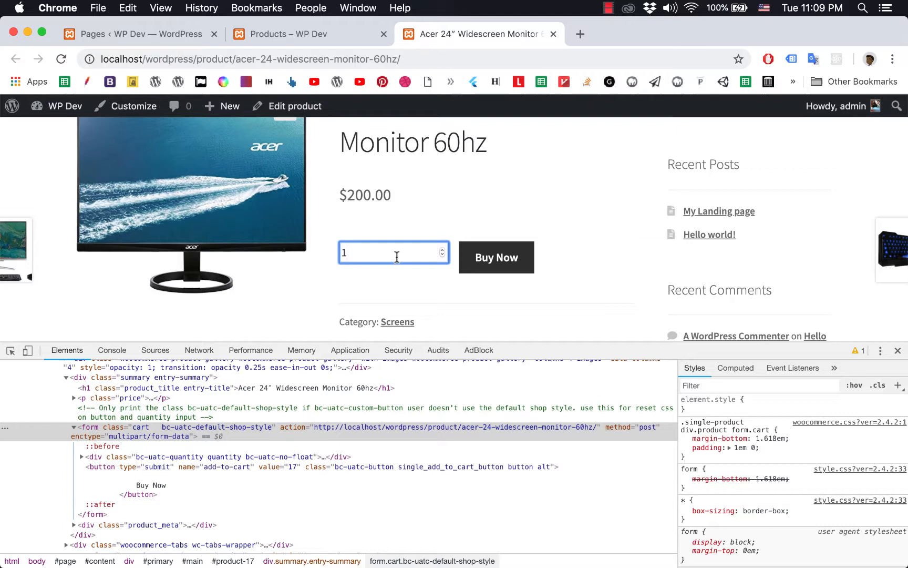
mouse_move(430, 256)
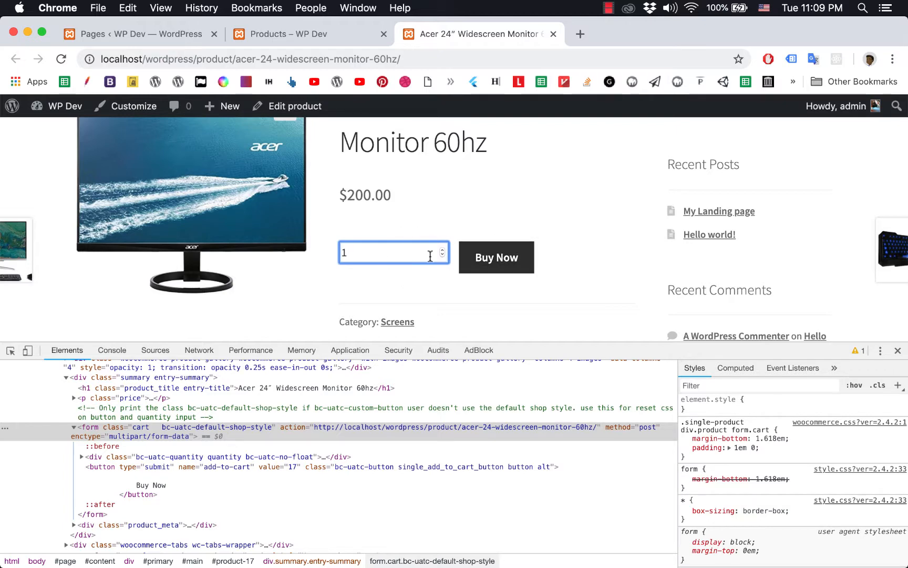
mouse_move(126, 106)
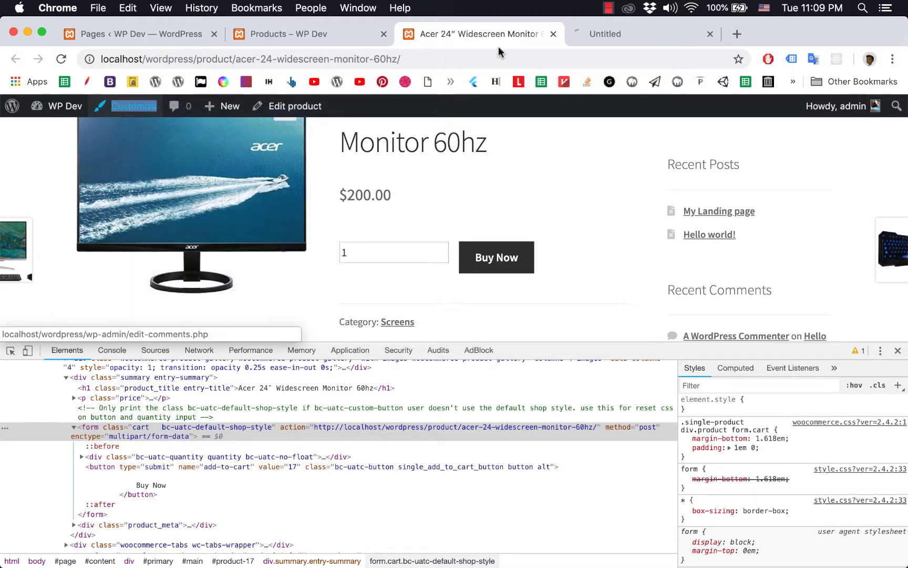
Step: Bring up the Customizer's Additional CSS editor for the monitor page
left_click(134, 105)
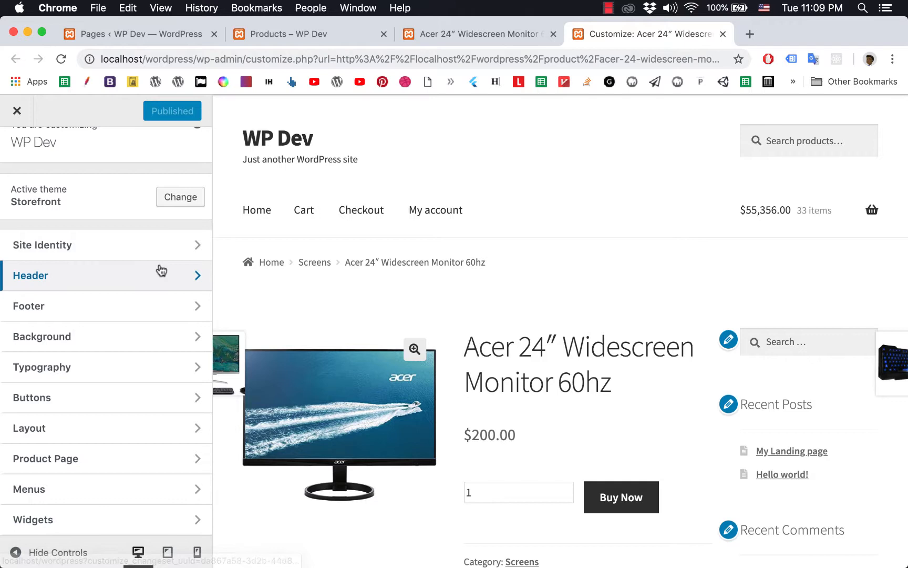
scroll("down", 3)
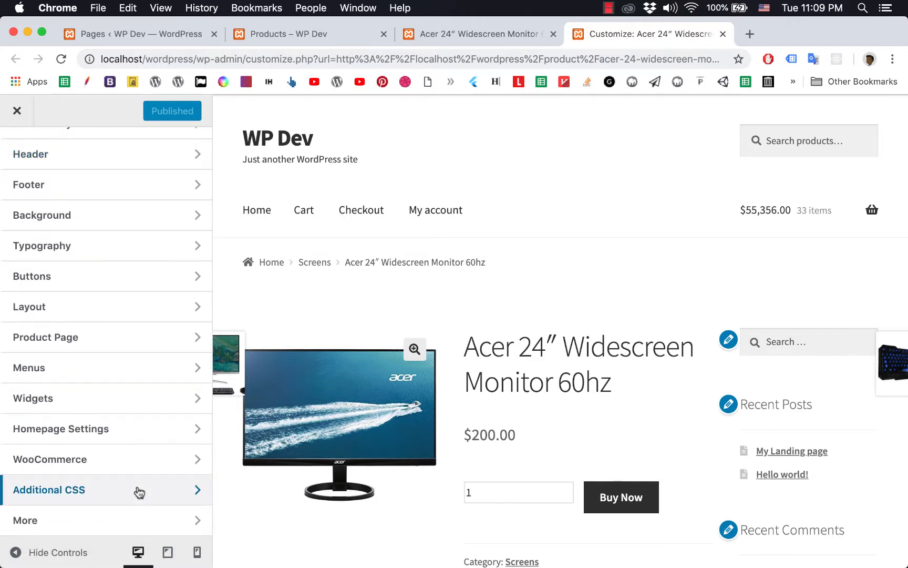
mouse_move(109, 493)
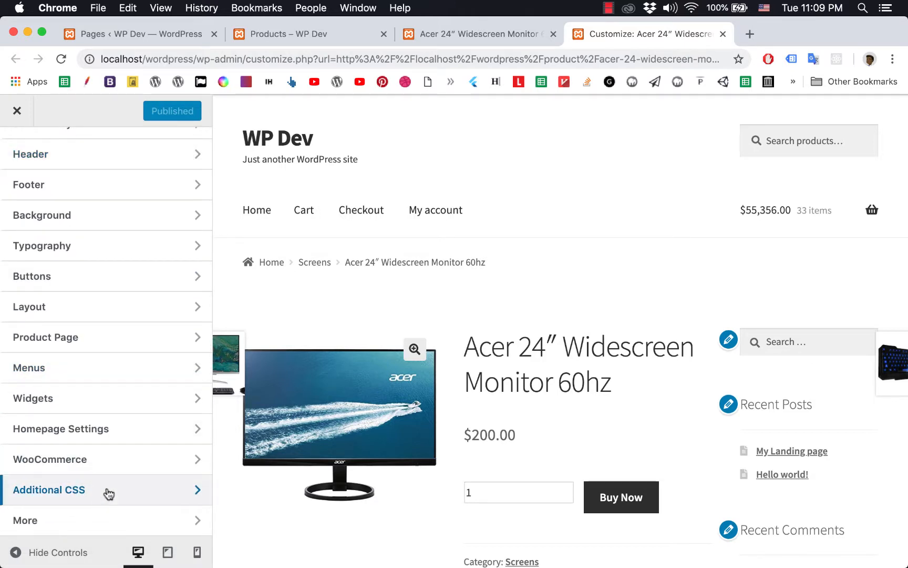
left_click(48, 490)
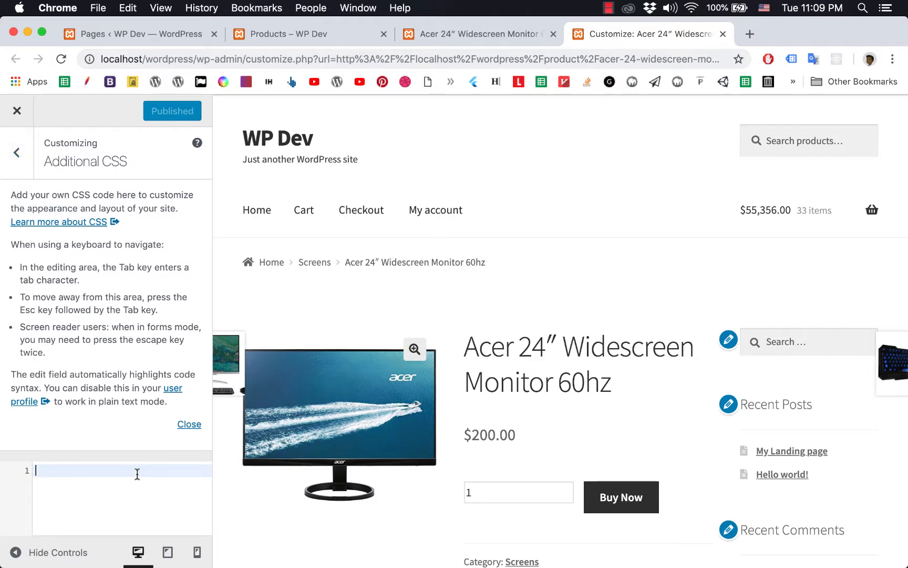
mouse_move(468, 463)
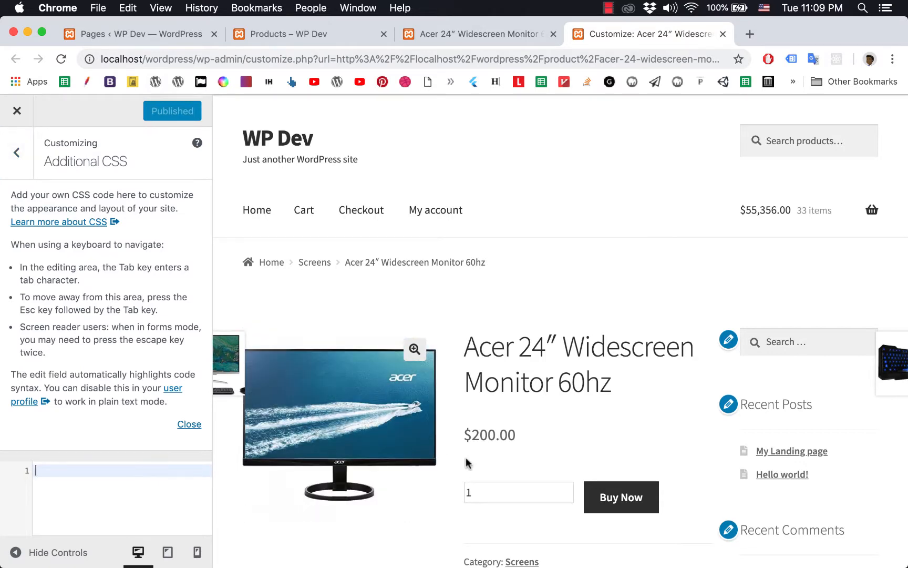
mouse_move(490, 452)
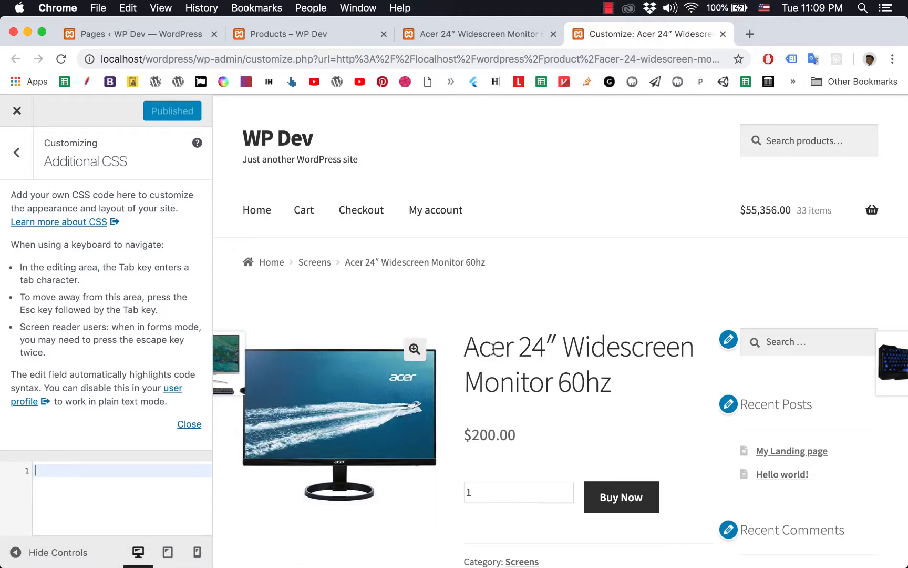
scroll("down", 3)
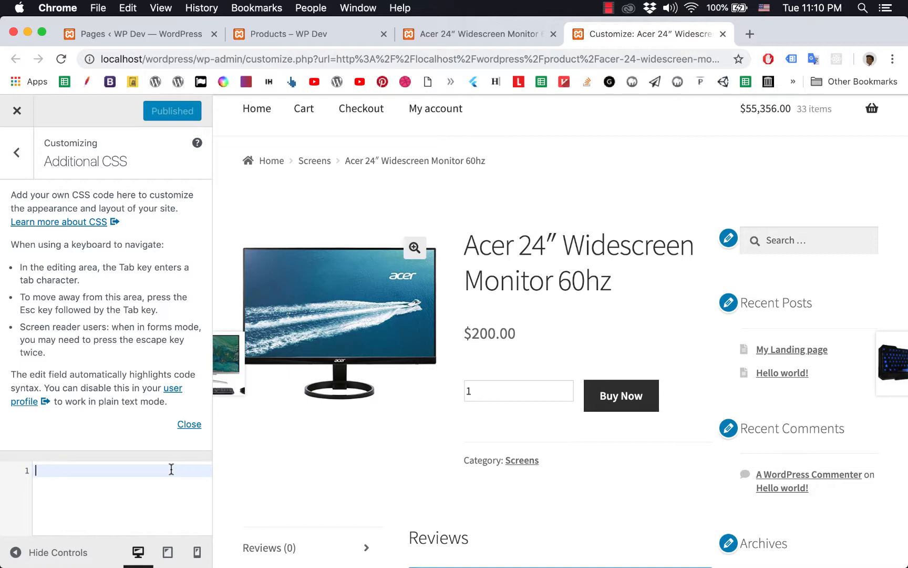
Step: Write the selector '#product-17 form.cart {}' in the Additional CSS editor
type("prod")
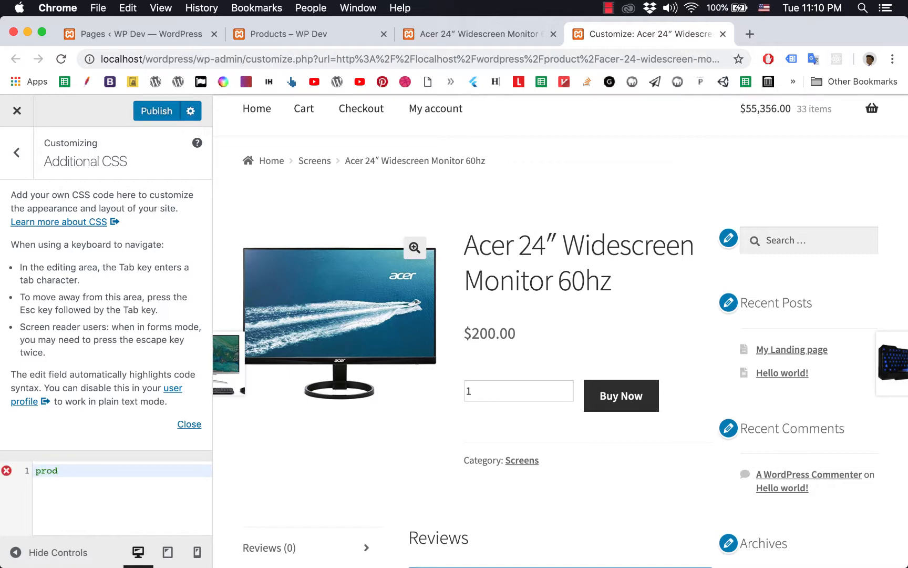
type("uct-1")
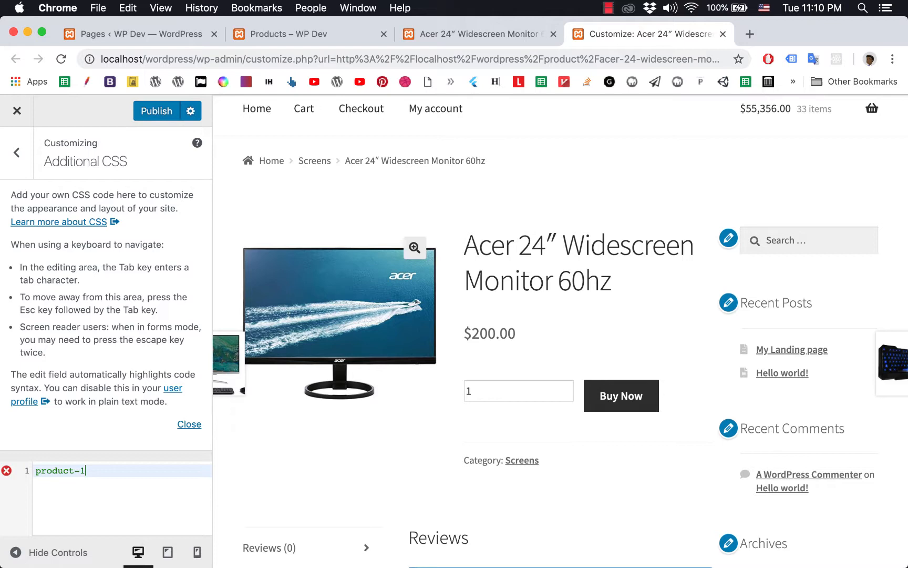
type("7")
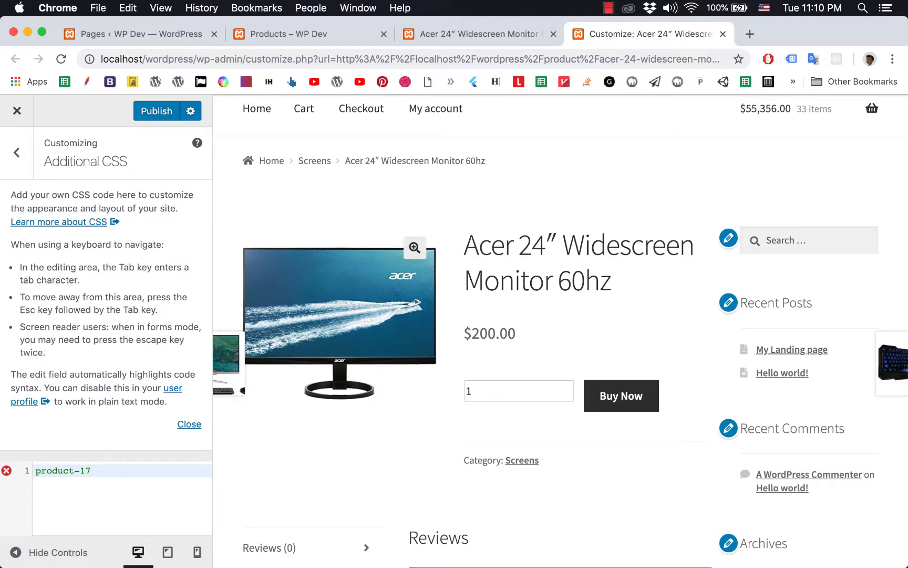
left_click(36, 470)
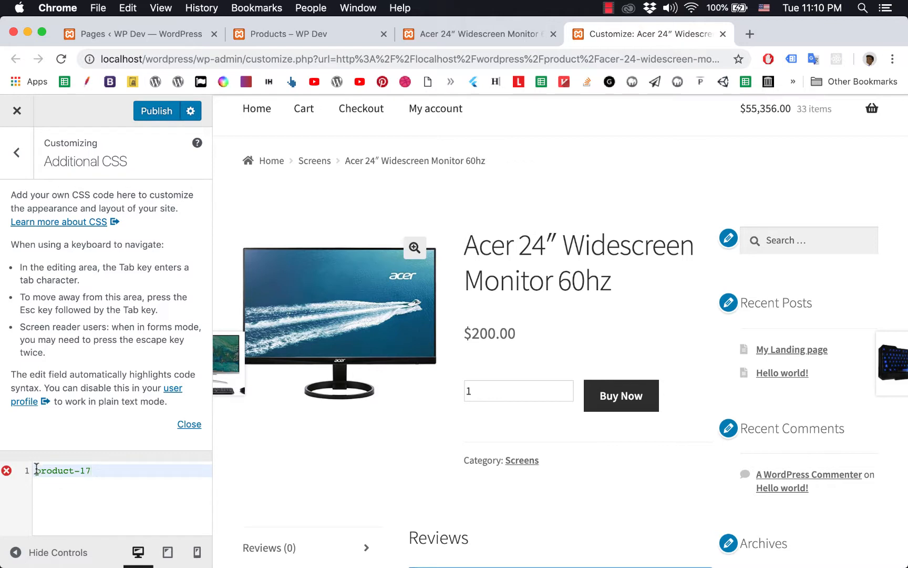
type("#")
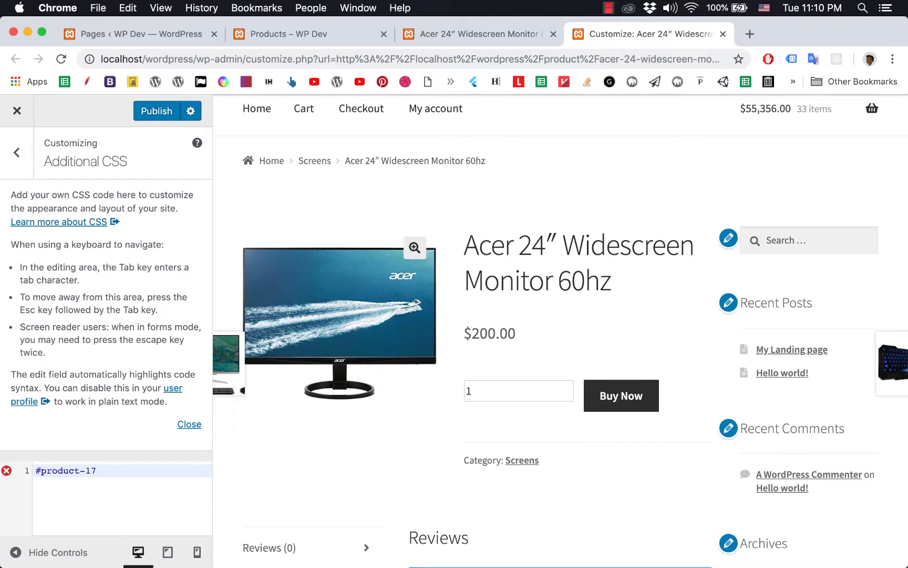
left_click(43, 470)
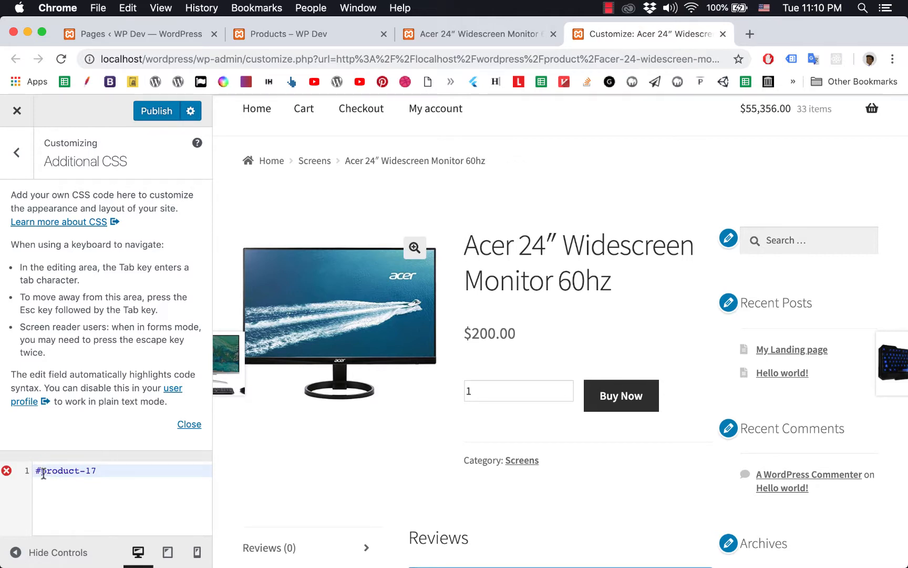
left_click(101, 469)
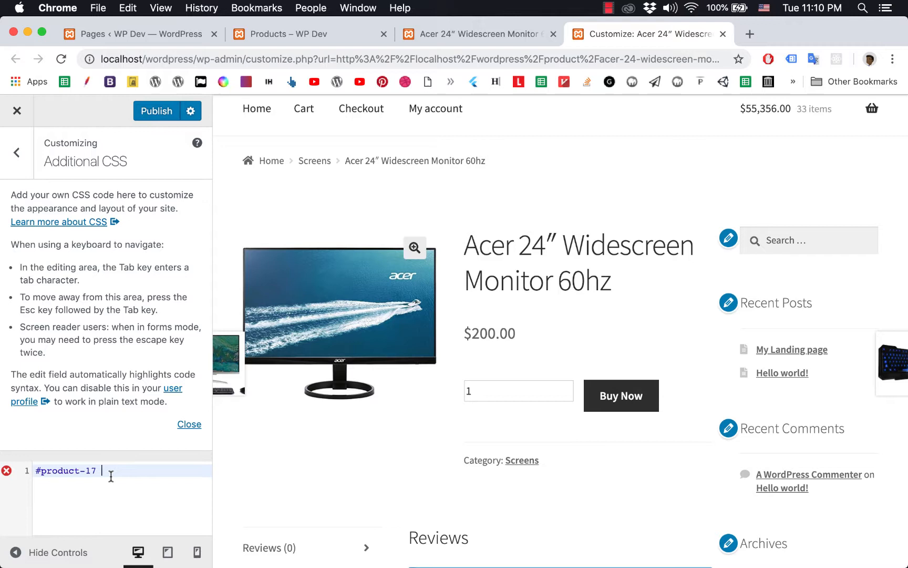
type("form.")
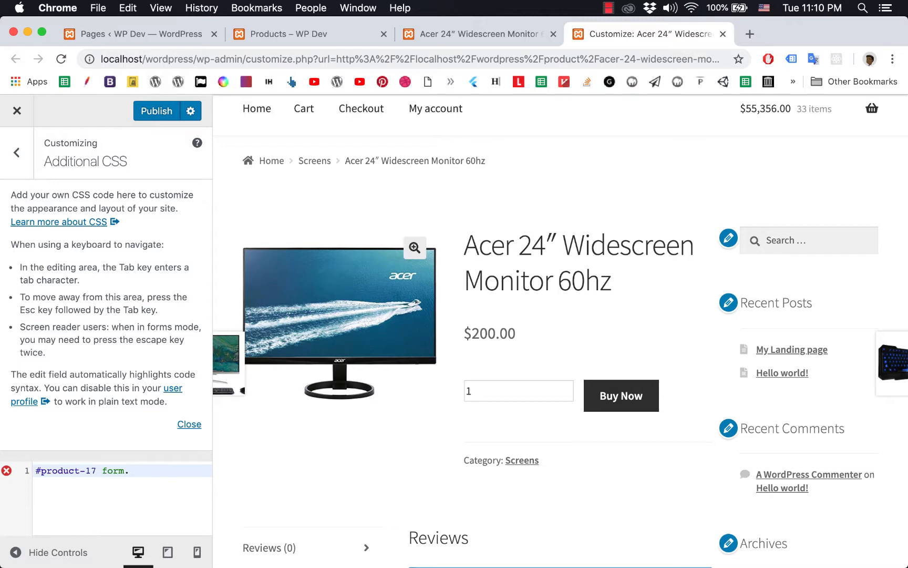
type("cart")
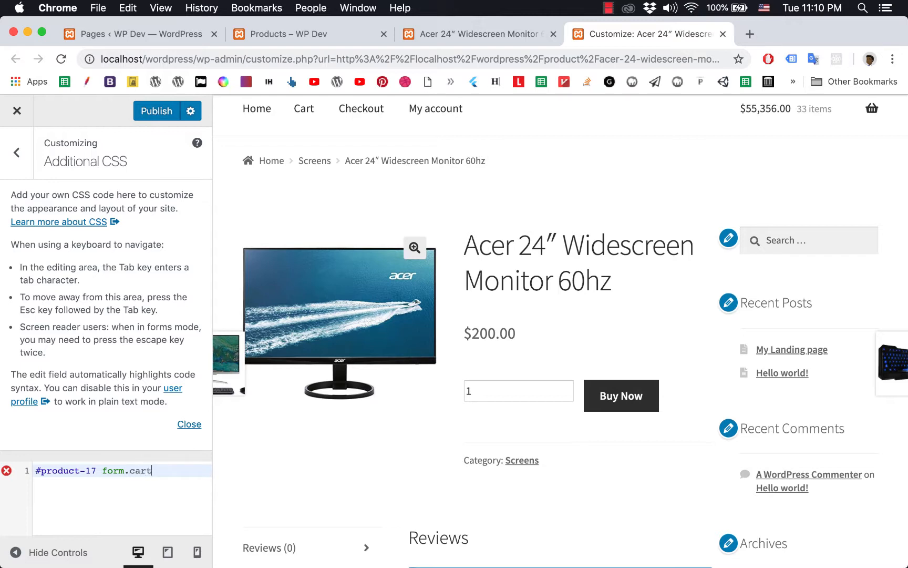
type("{}")
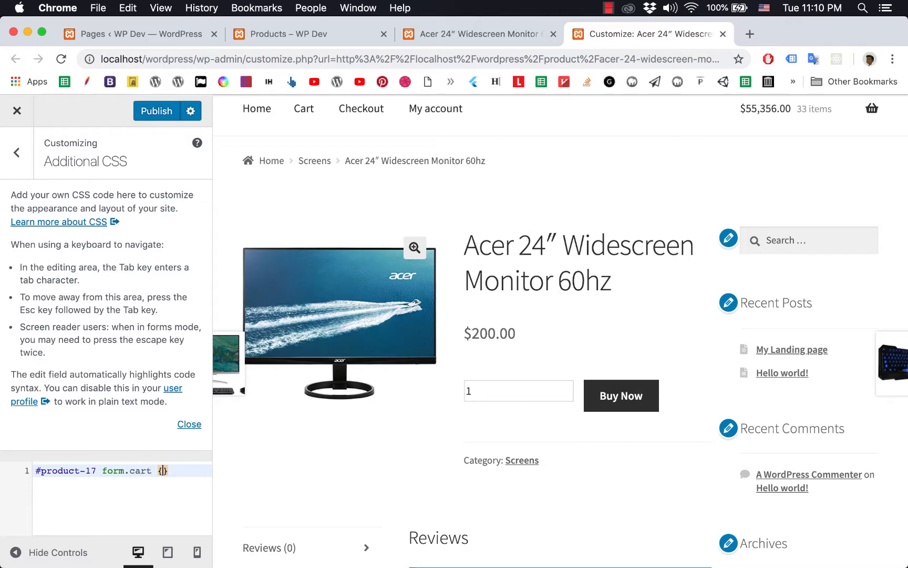
Step: Add 'display: none;' inside the rule, hiding the quantity and Buy Now form in the preview
key("Enter")
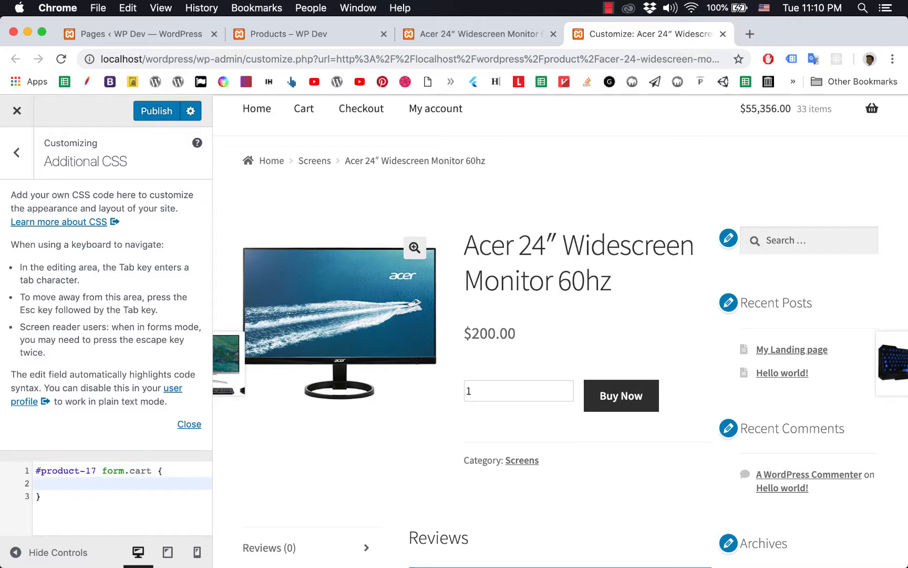
type("d")
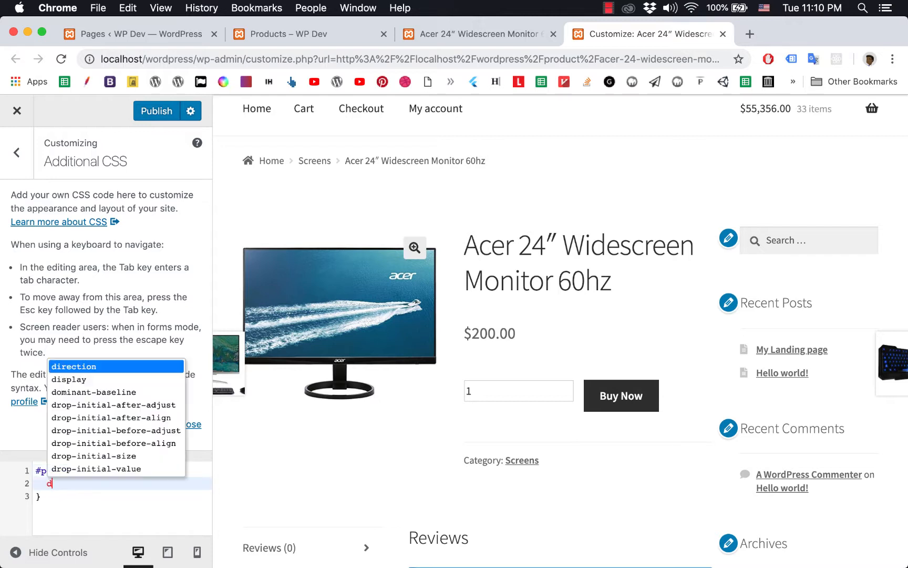
type("i")
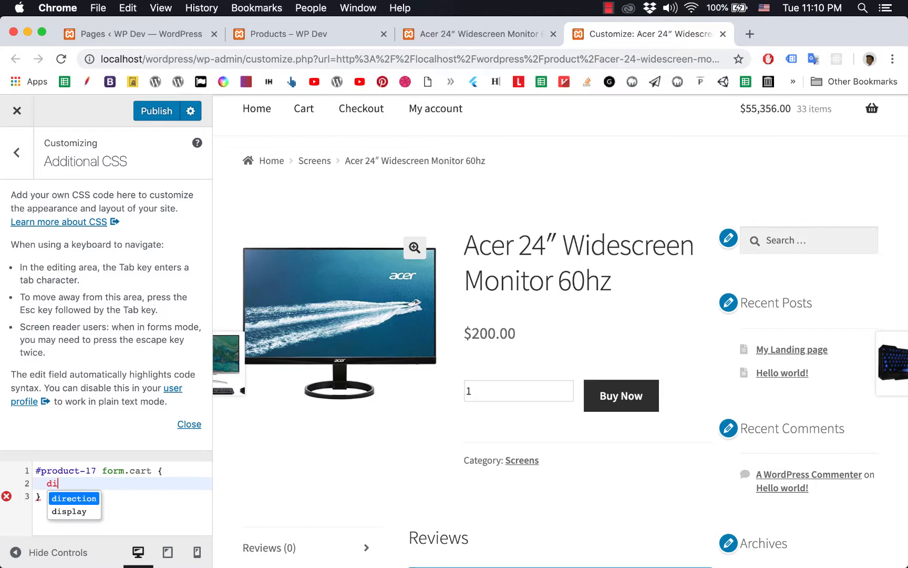
left_click(70, 510)
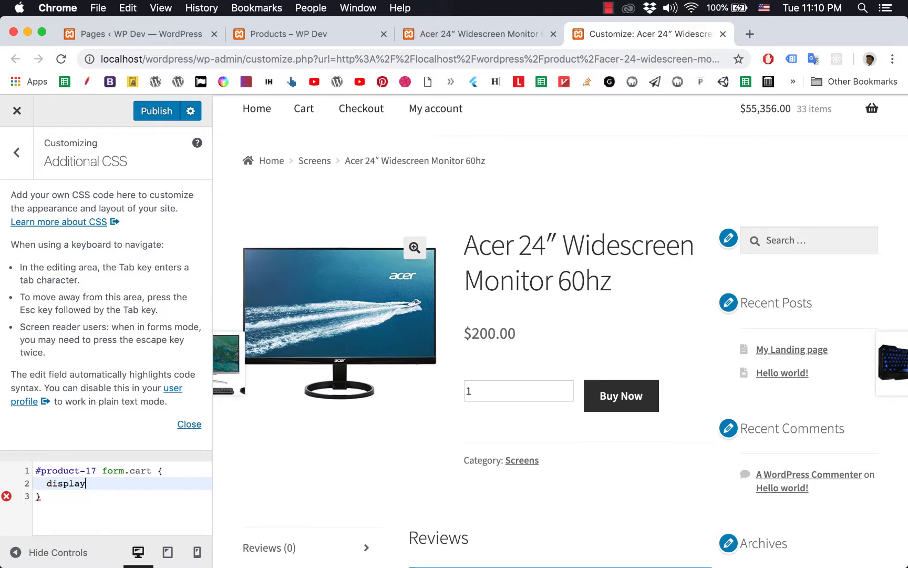
type(":")
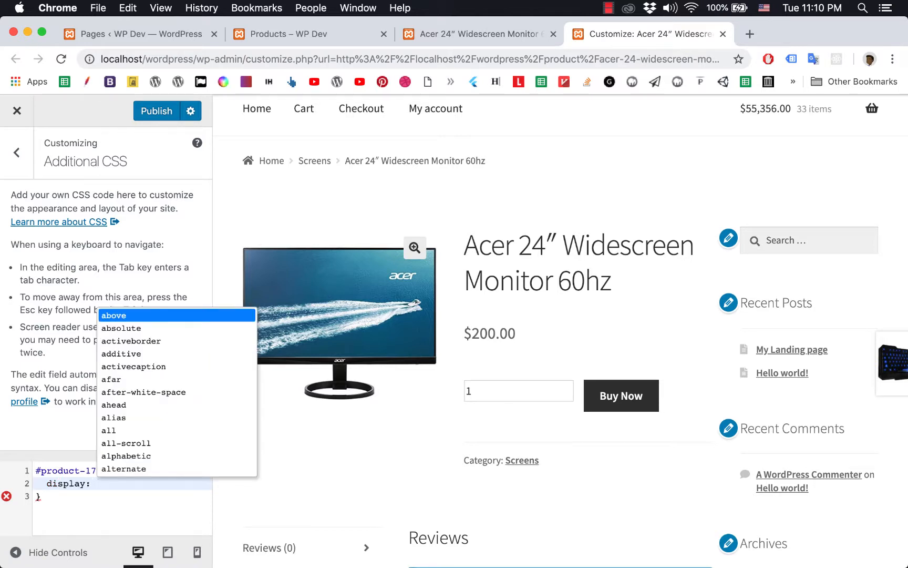
type("nonel")
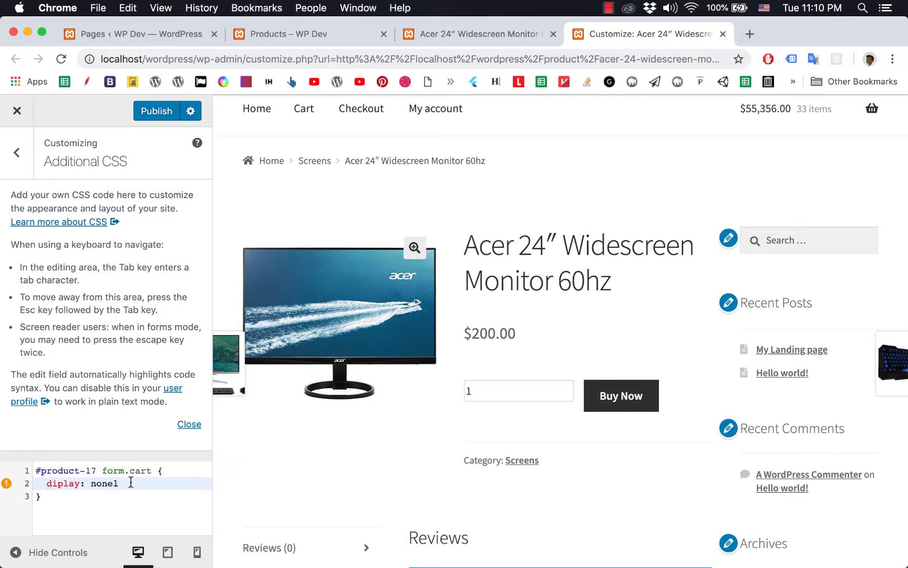
type(";")
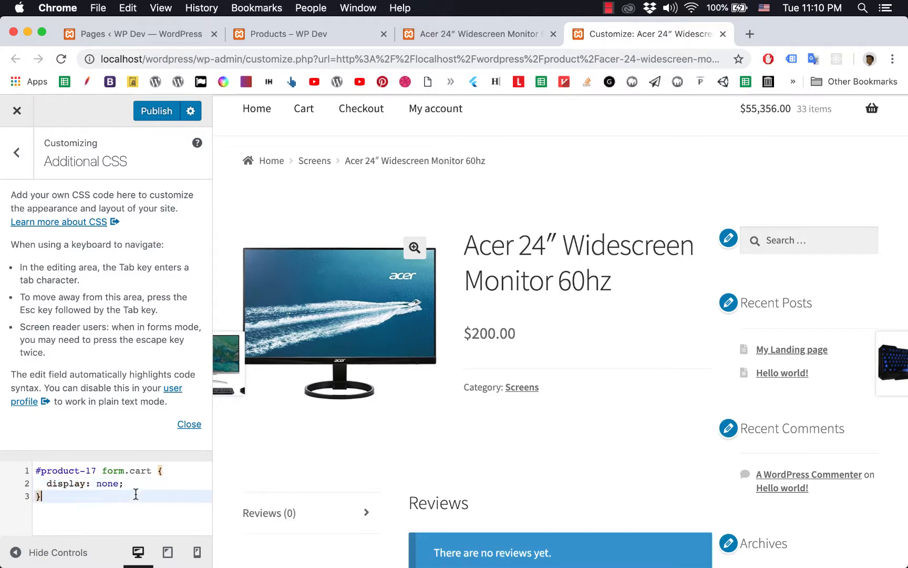
mouse_move(501, 358)
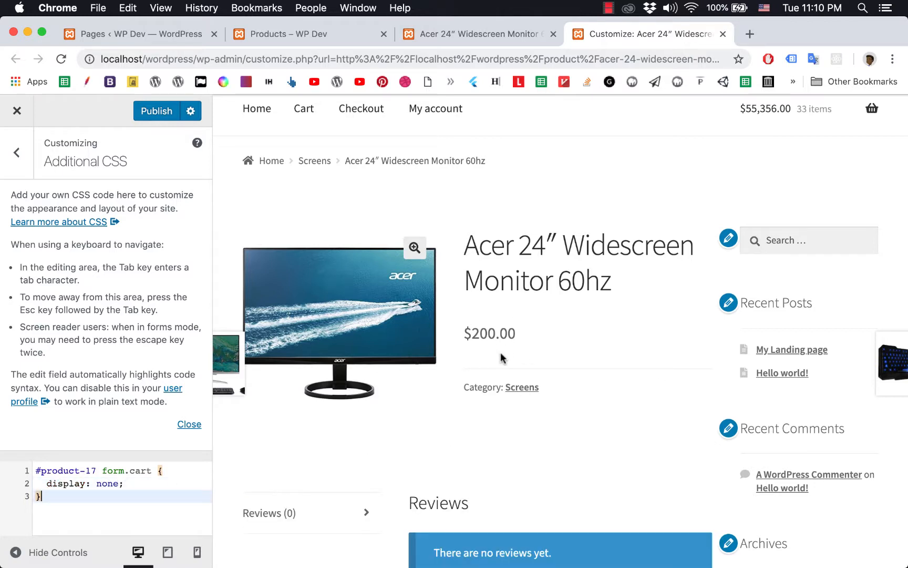
mouse_move(531, 341)
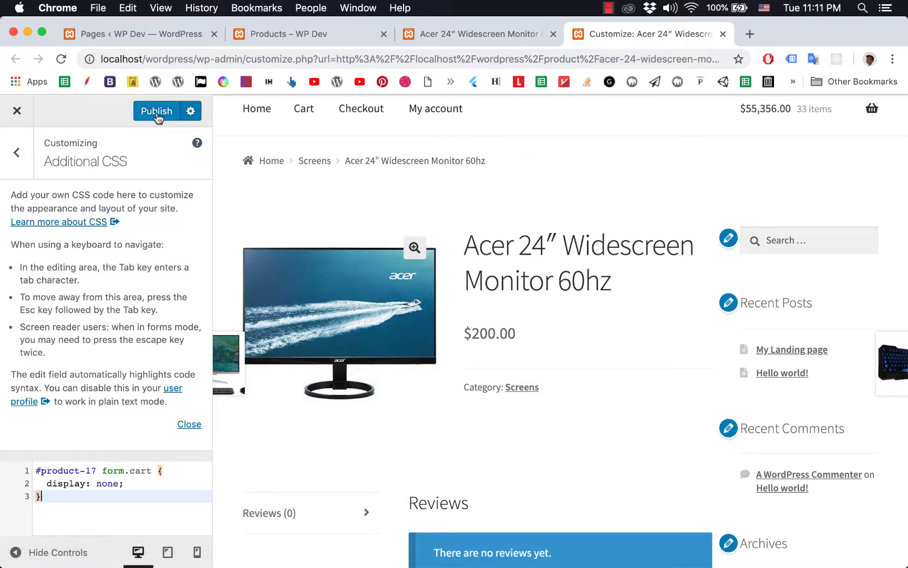
Step: Publish the custom CSS to the live site and return to the shop listing
left_click(156, 110)
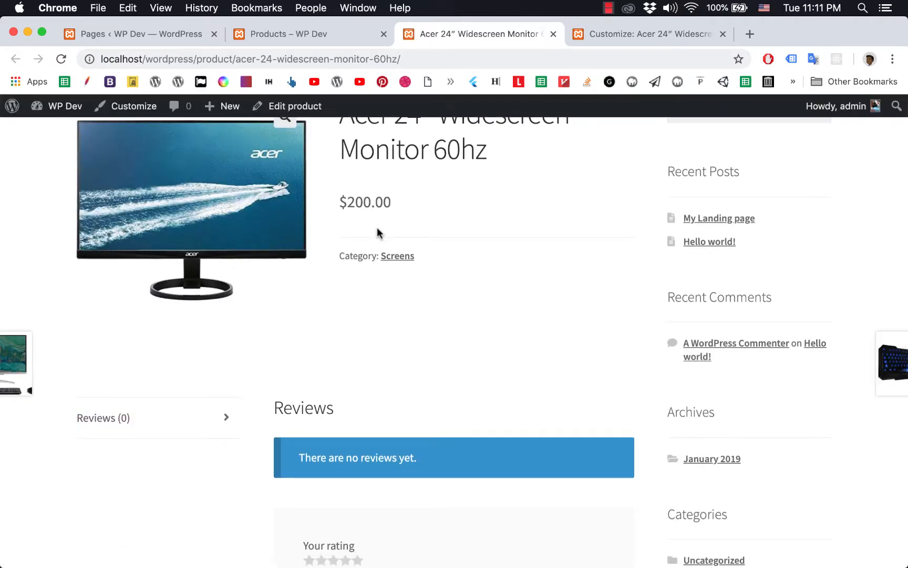
mouse_move(445, 218)
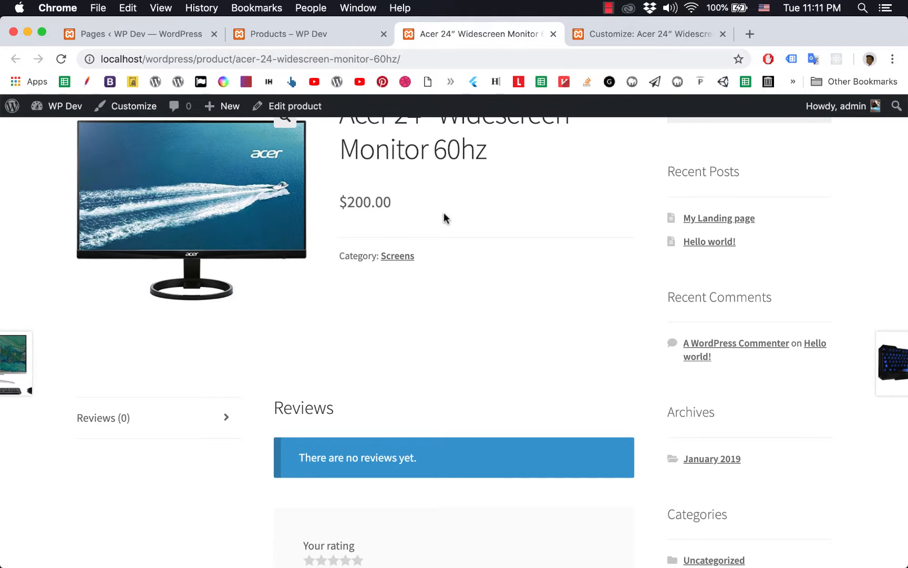
left_click(283, 33)
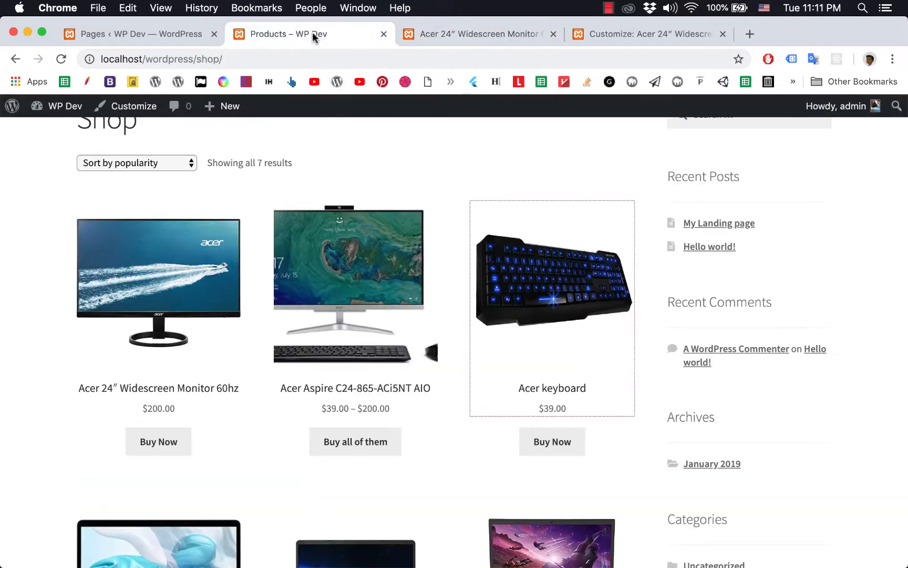
Step: Confirm the Acer keyboard page still shows its quantity box and Buy Now button
left_click(551, 280)
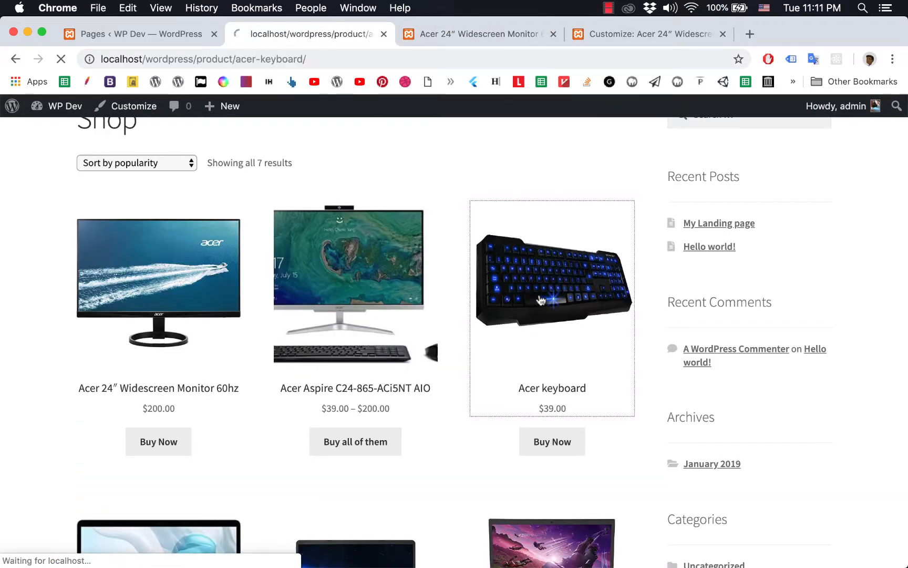
left_click(551, 285)
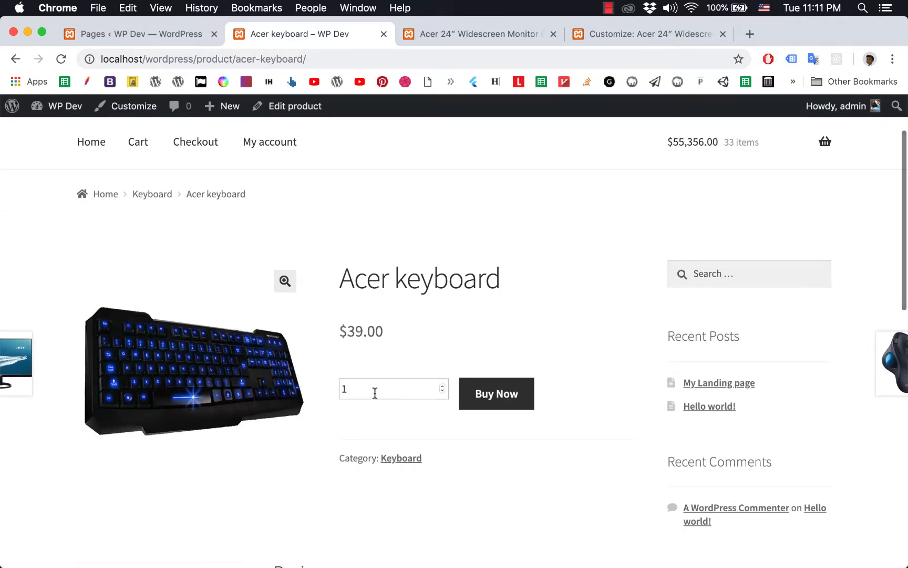
left_click(394, 389)
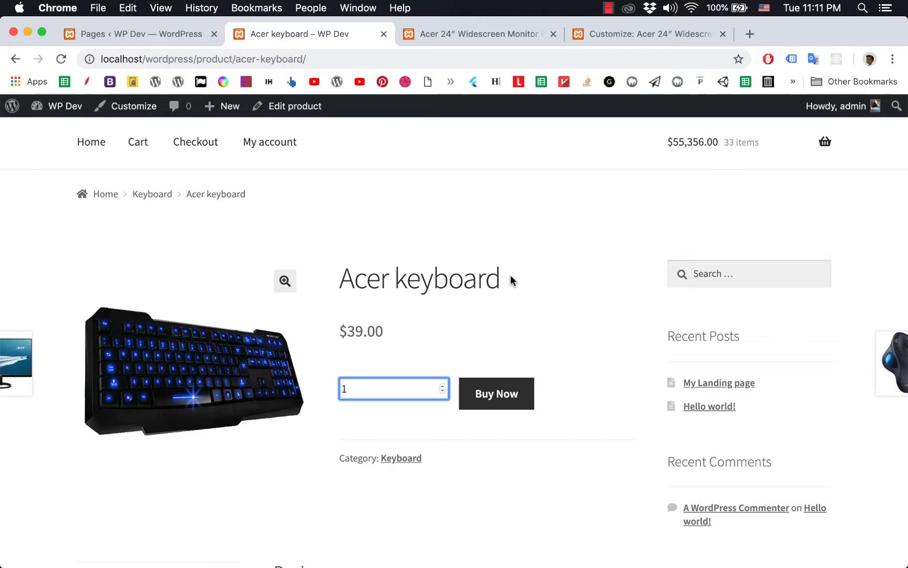
mouse_move(443, 333)
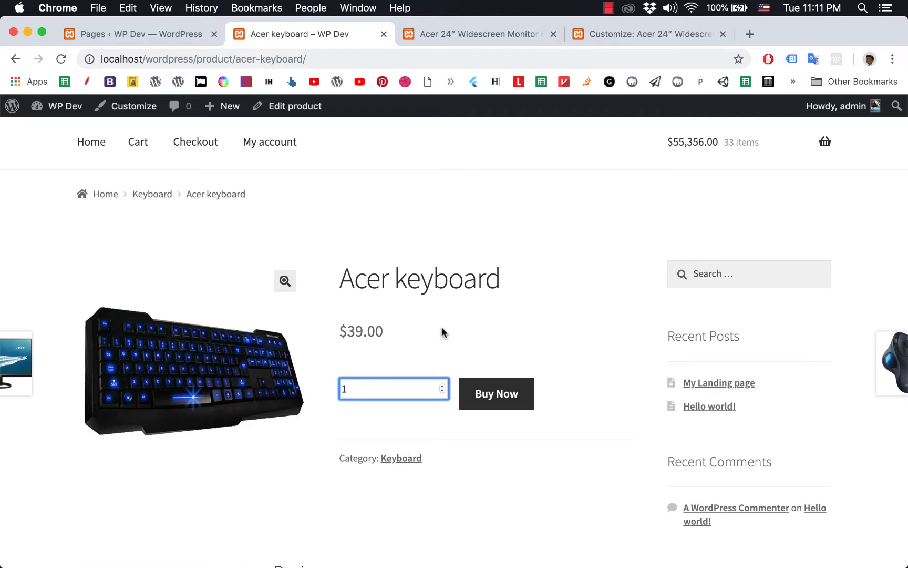
mouse_move(548, 325)
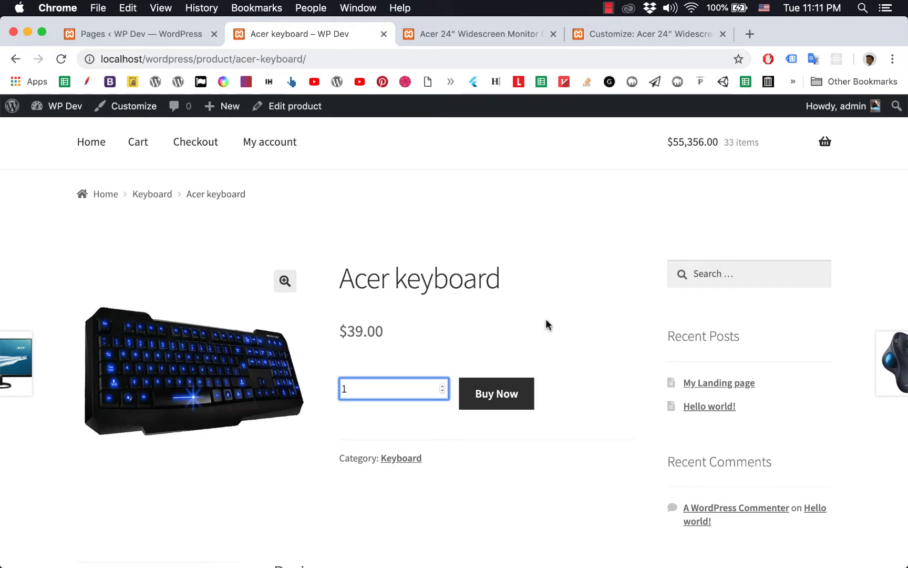
mouse_move(551, 305)
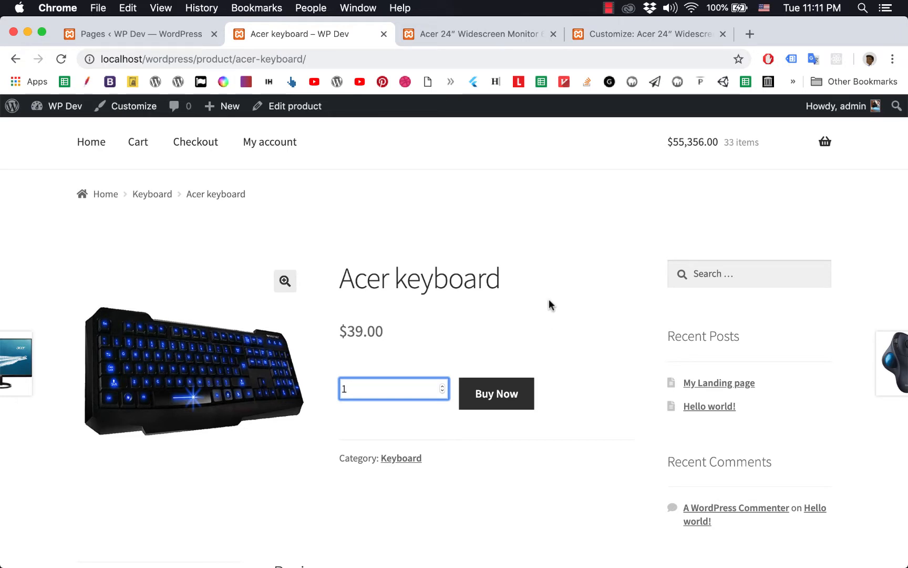